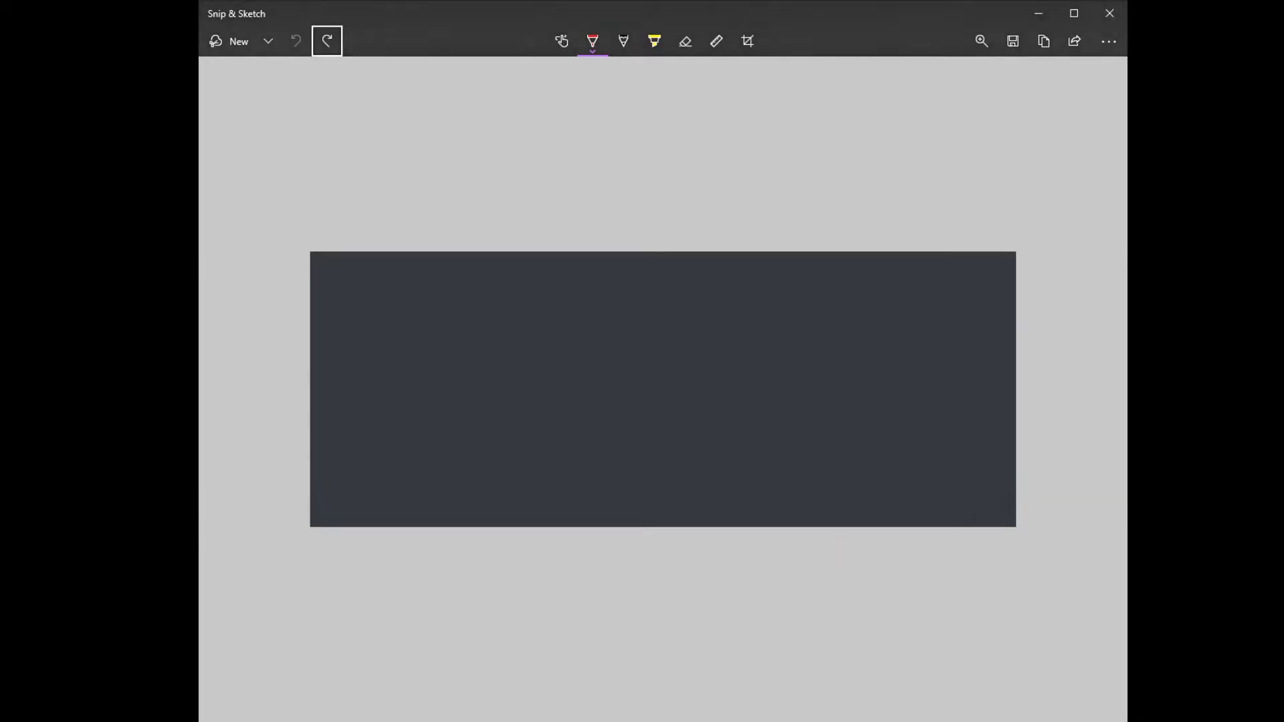
mouse_move(490, 278)
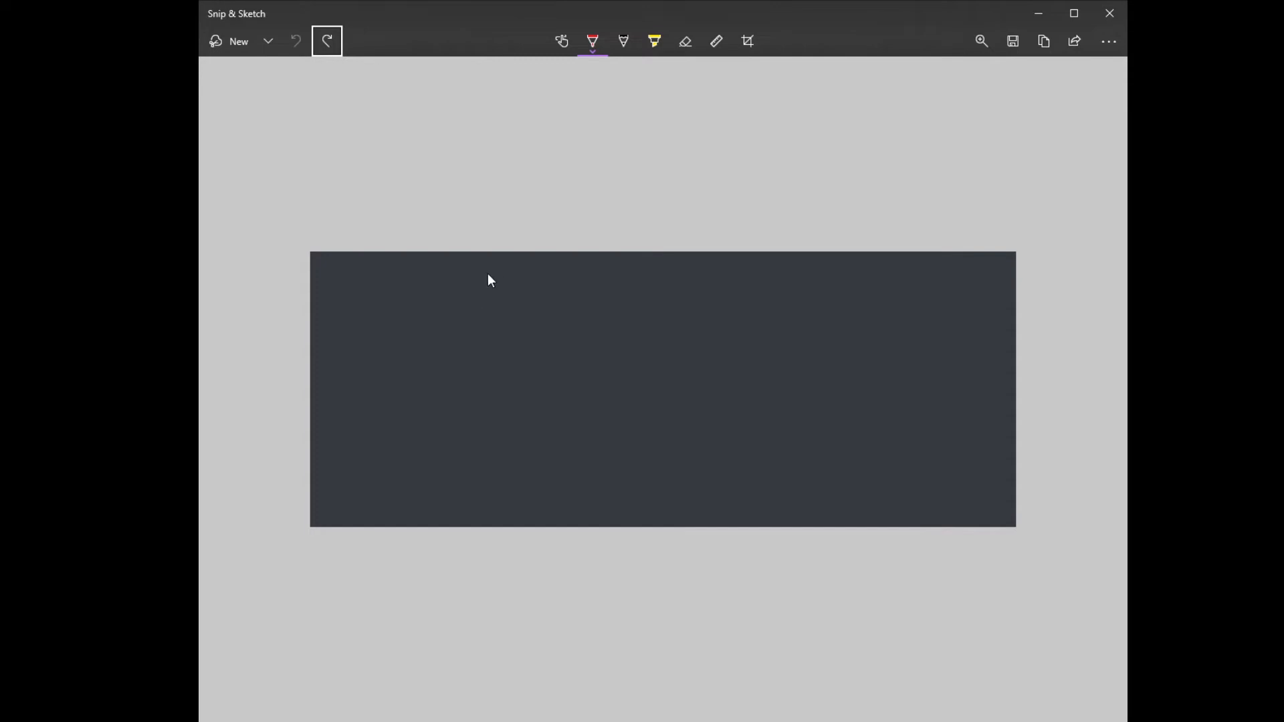
Draw the red vertical axis and the horizontal time axis with arrowheads.
drag(462, 301, 472, 429)
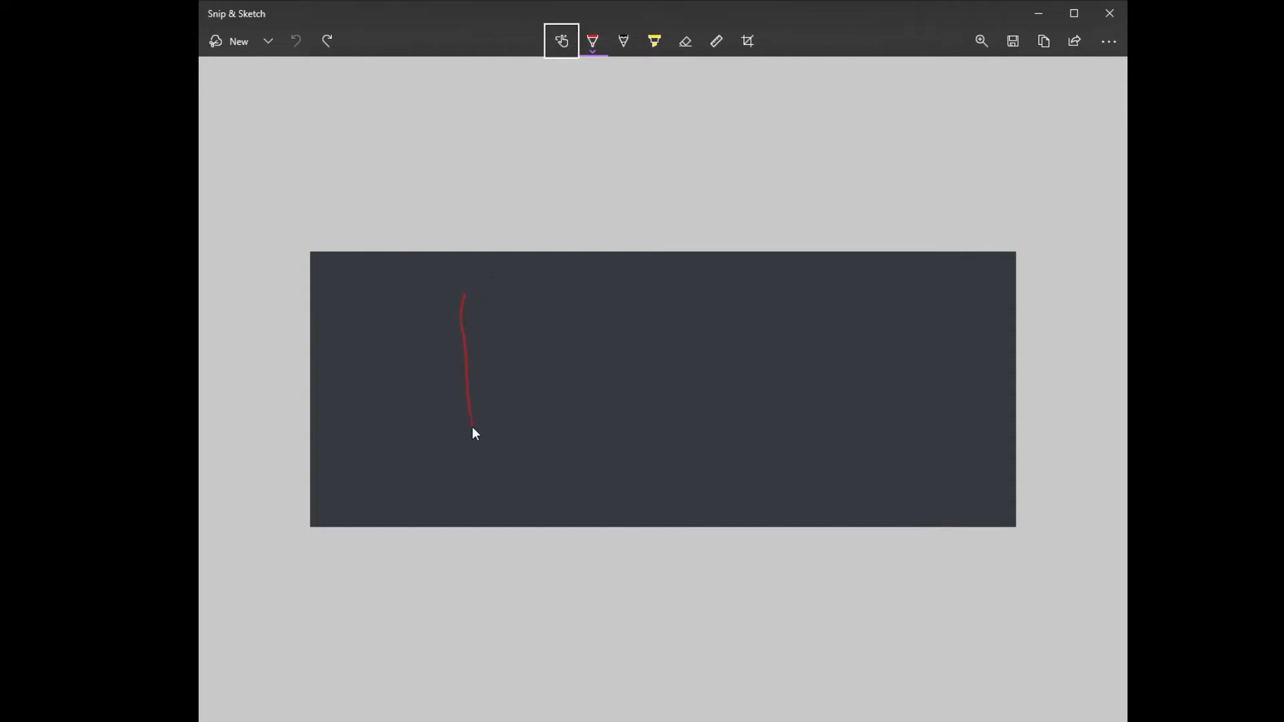
drag(472, 432, 482, 468)
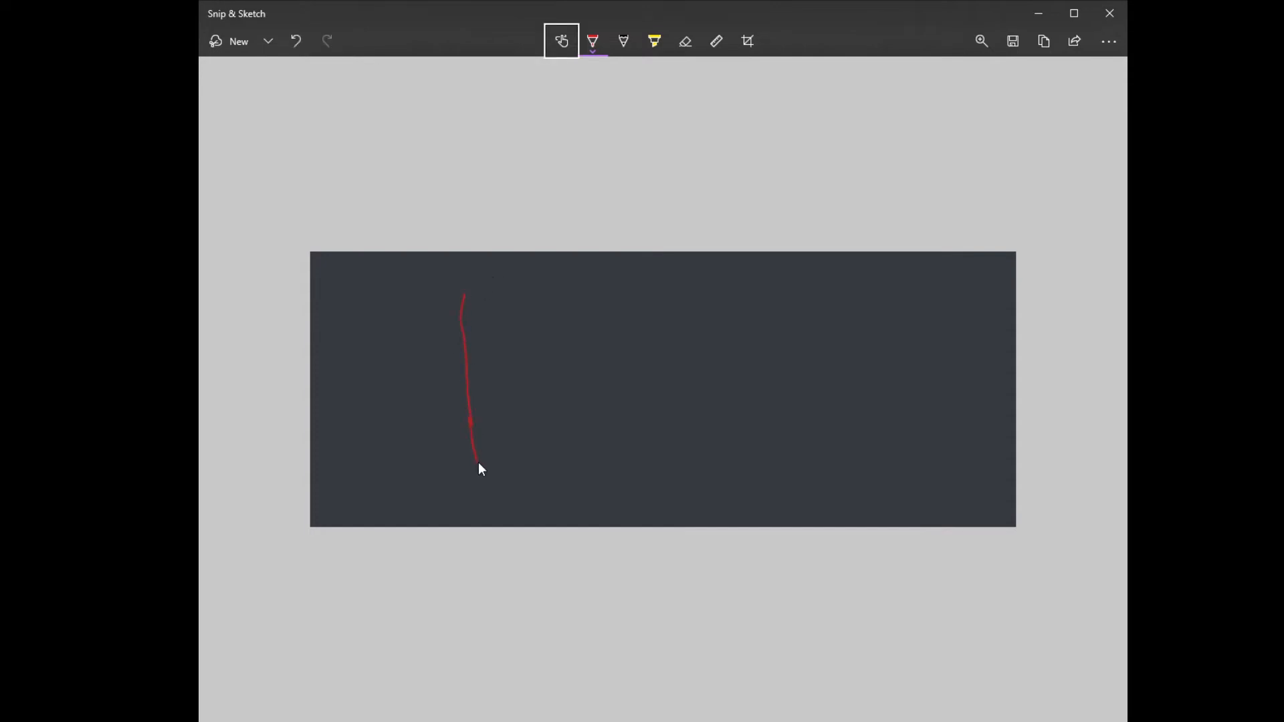
drag(475, 462, 831, 468)
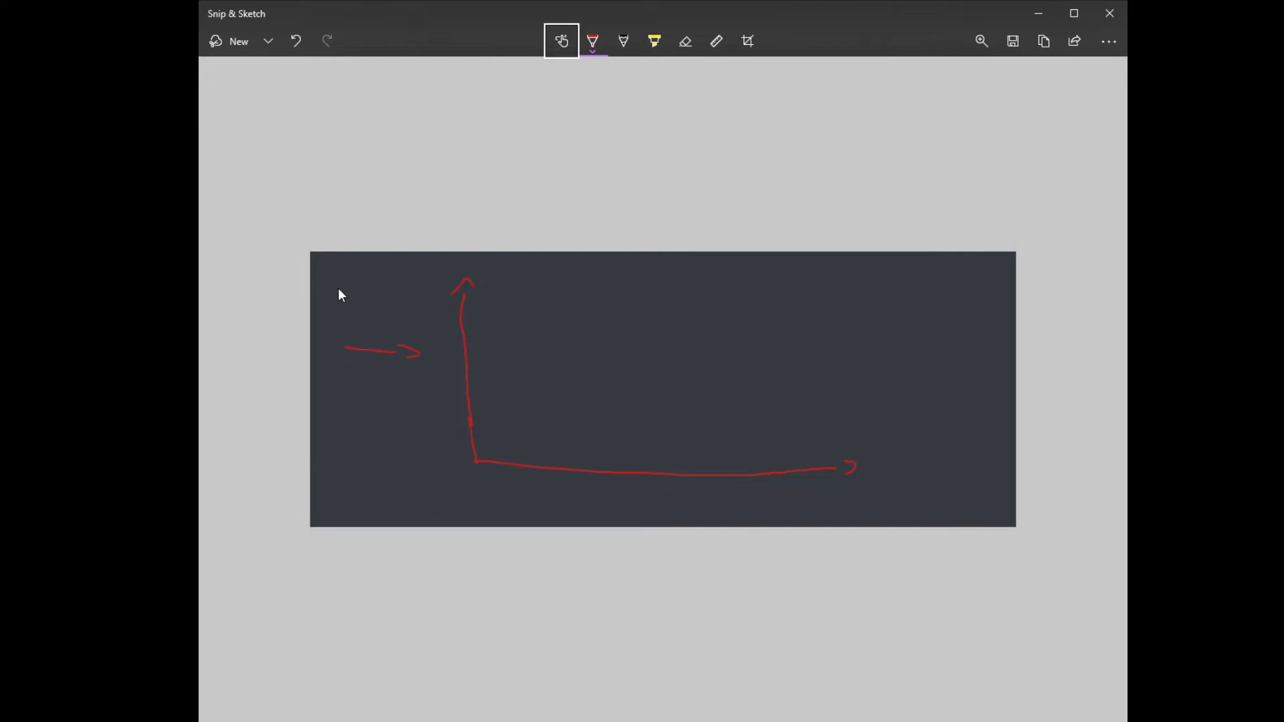
Label the graph with E.S at the top left and TIME below the horizontal axis.
drag(356, 283, 336, 316)
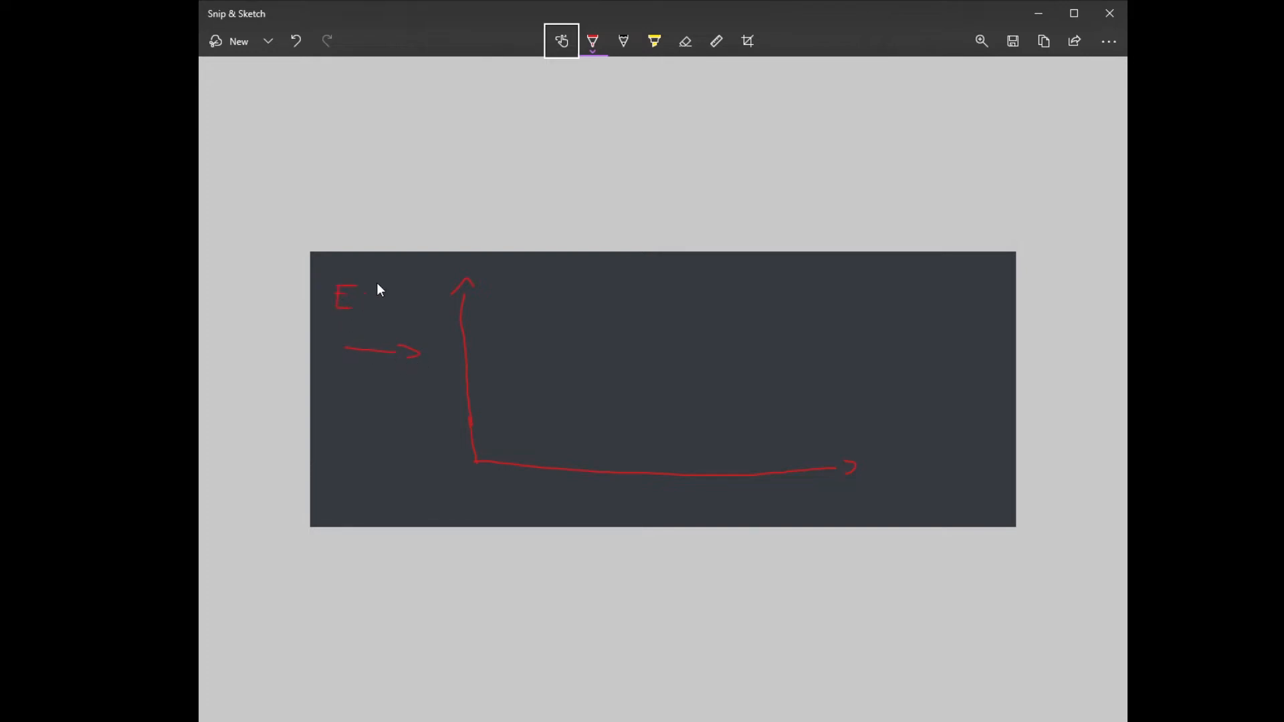
drag(377, 286, 369, 316)
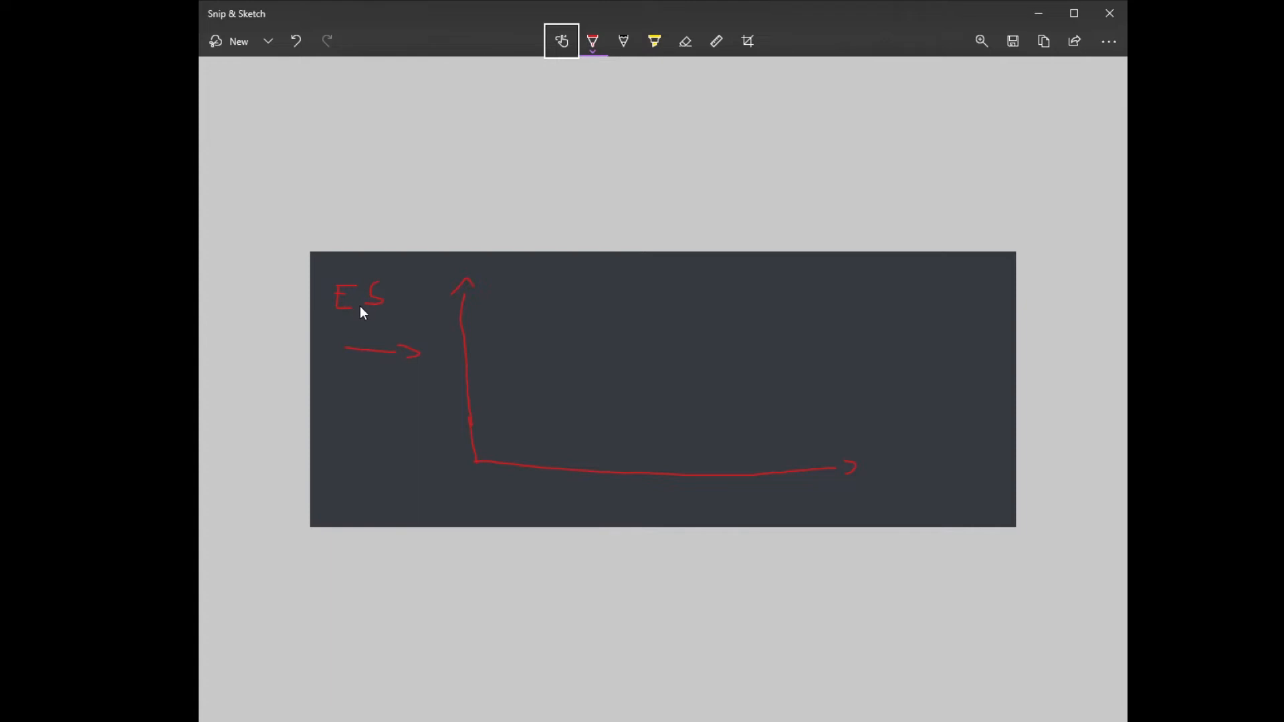
mouse_move(492, 332)
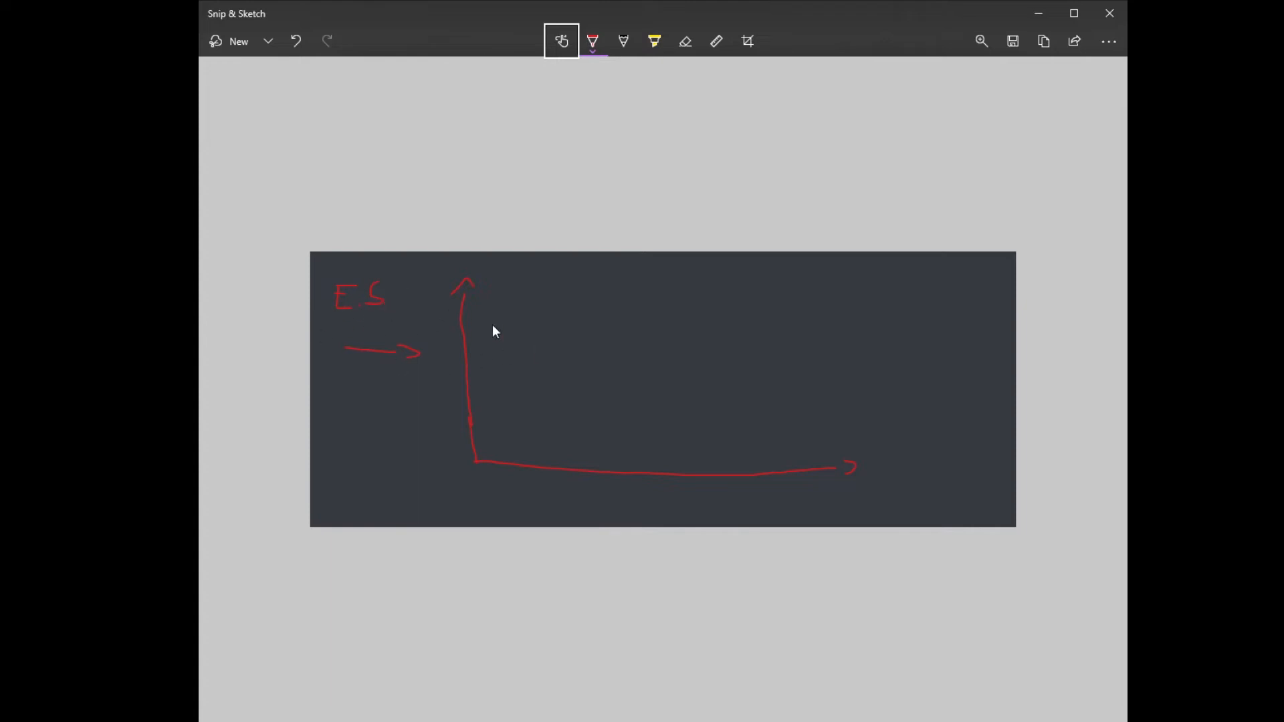
mouse_move(456, 389)
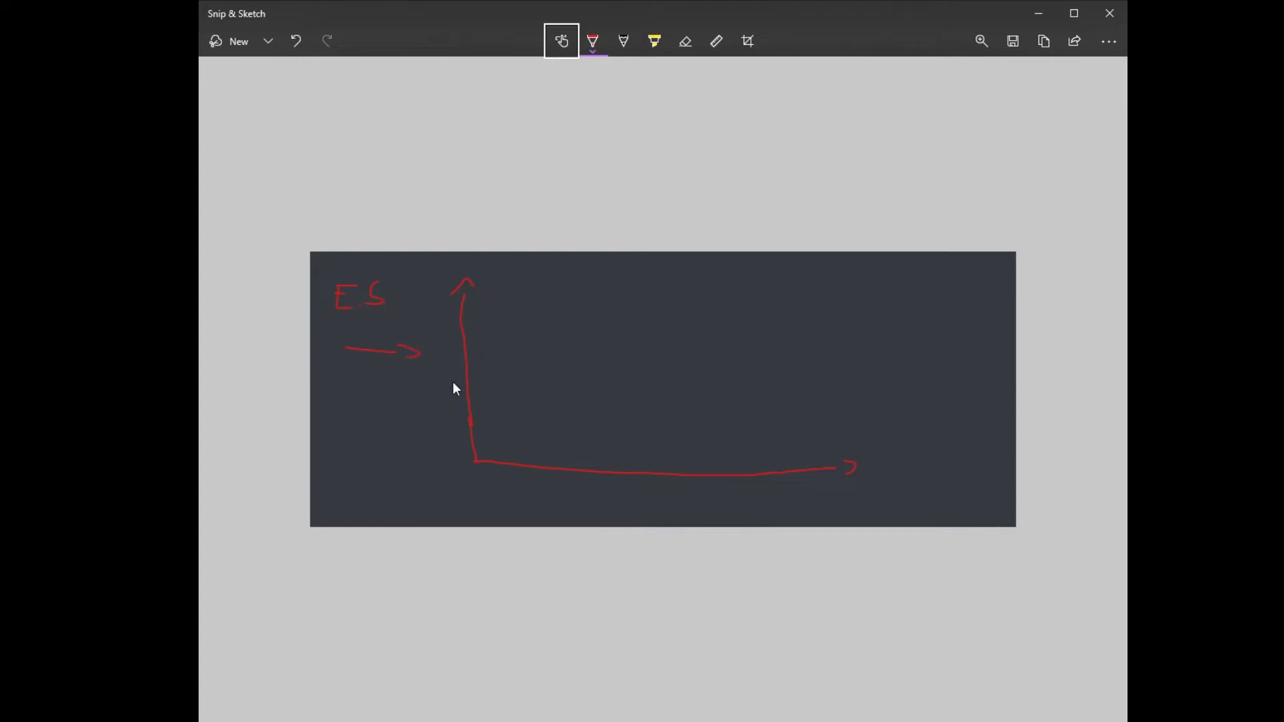
mouse_move(612, 505)
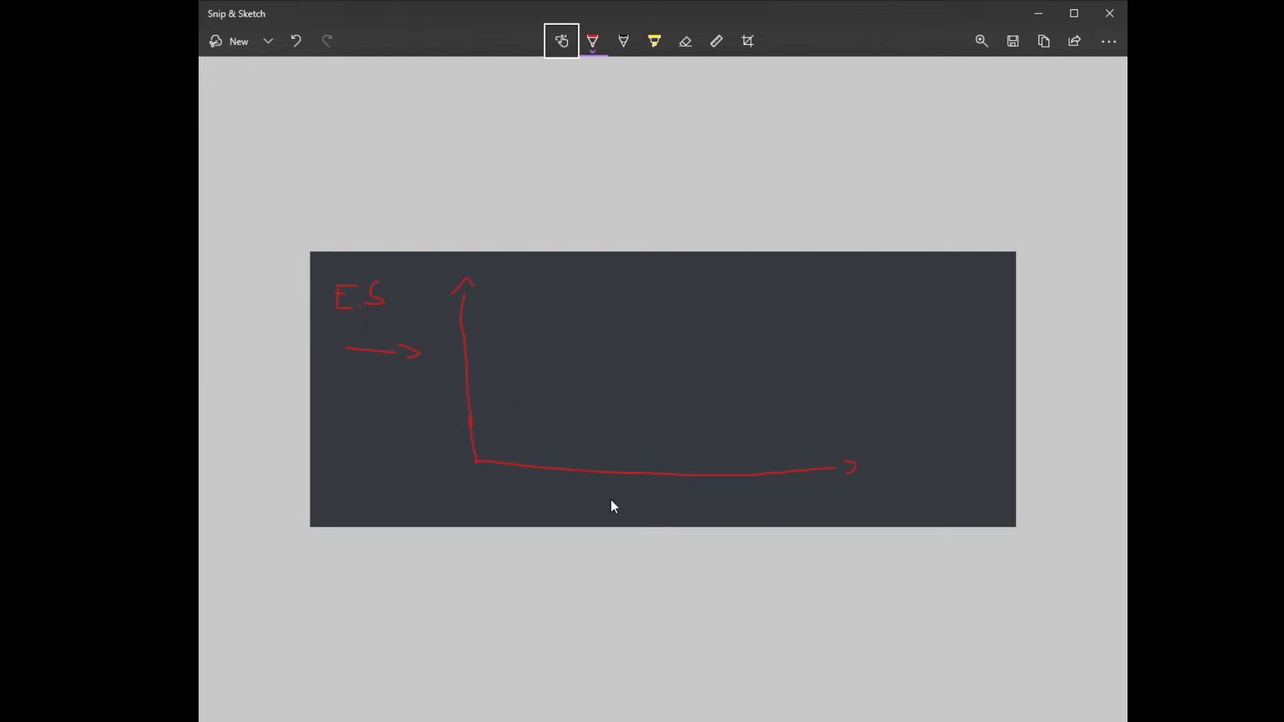
drag(626, 487, 634, 513)
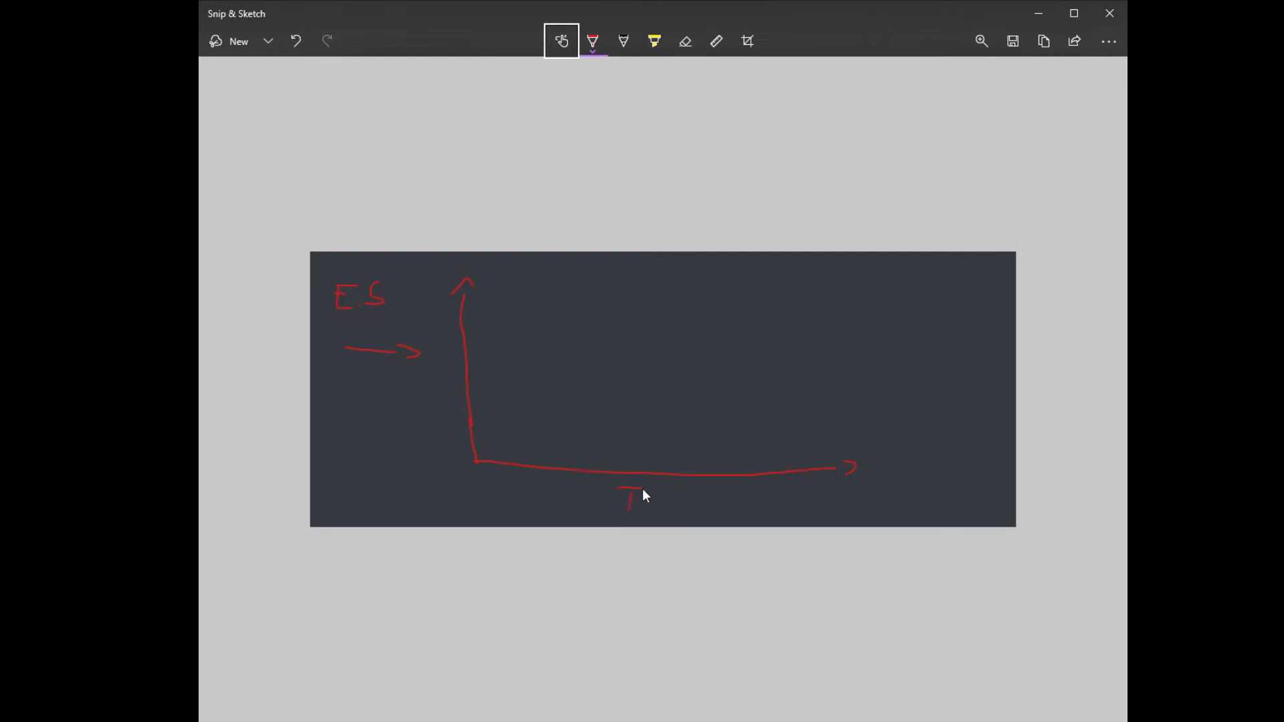
mouse_move(661, 501)
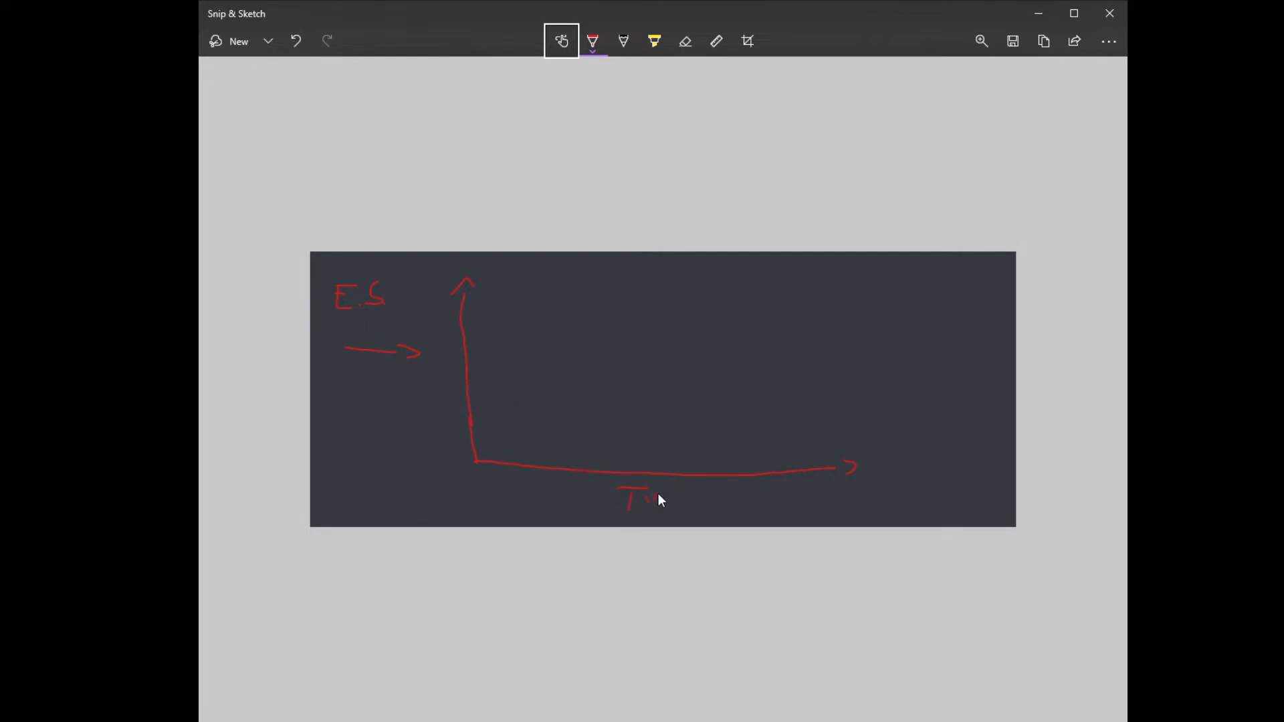
drag(640, 499, 684, 499)
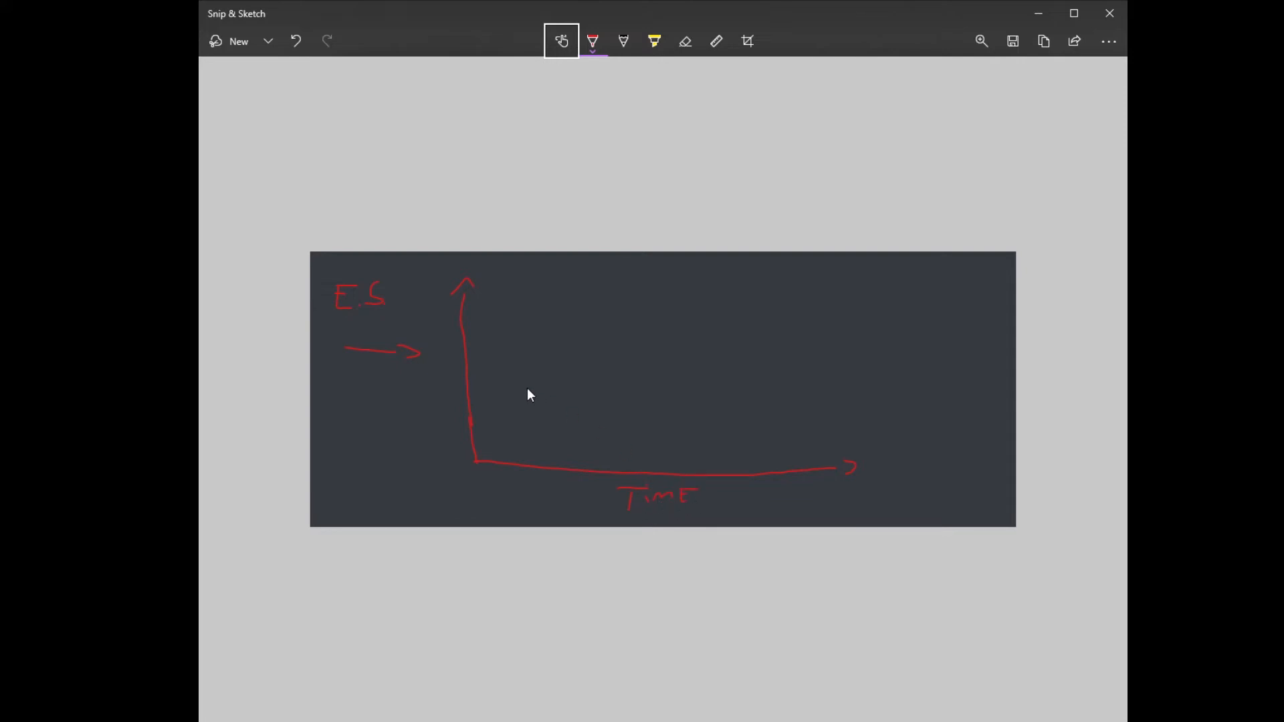
mouse_move(468, 332)
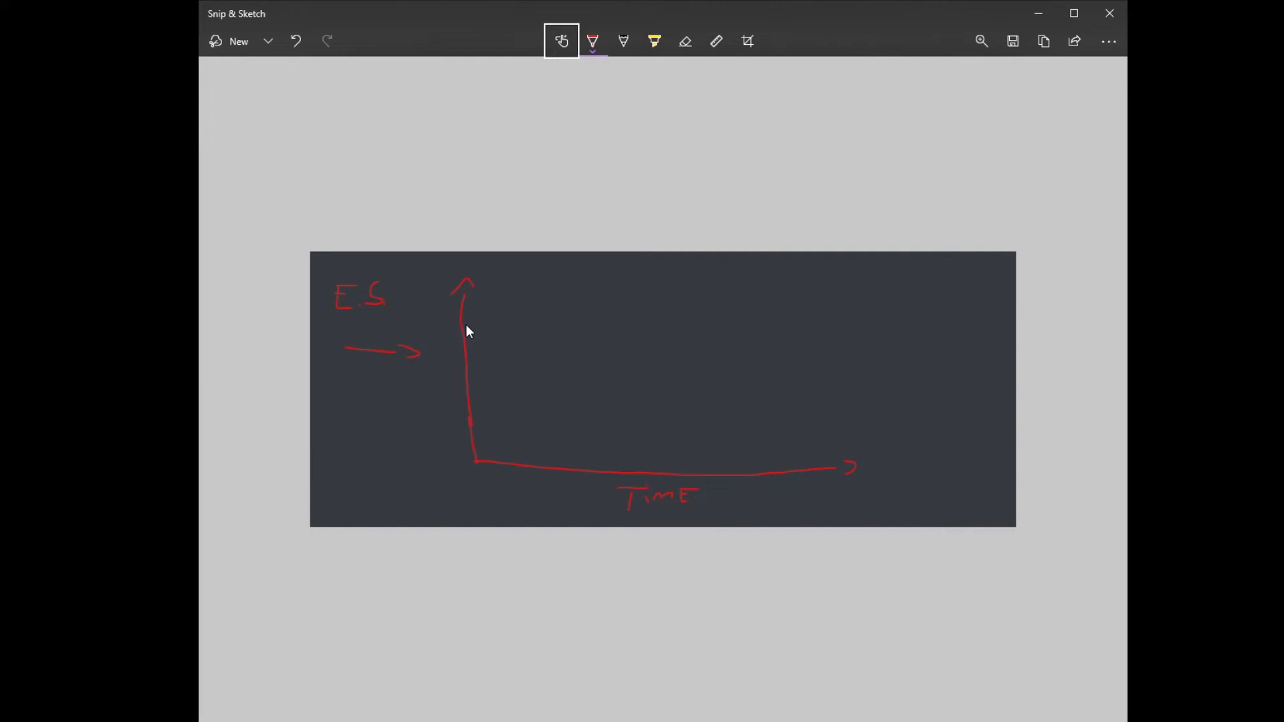
drag(475, 323, 524, 344)
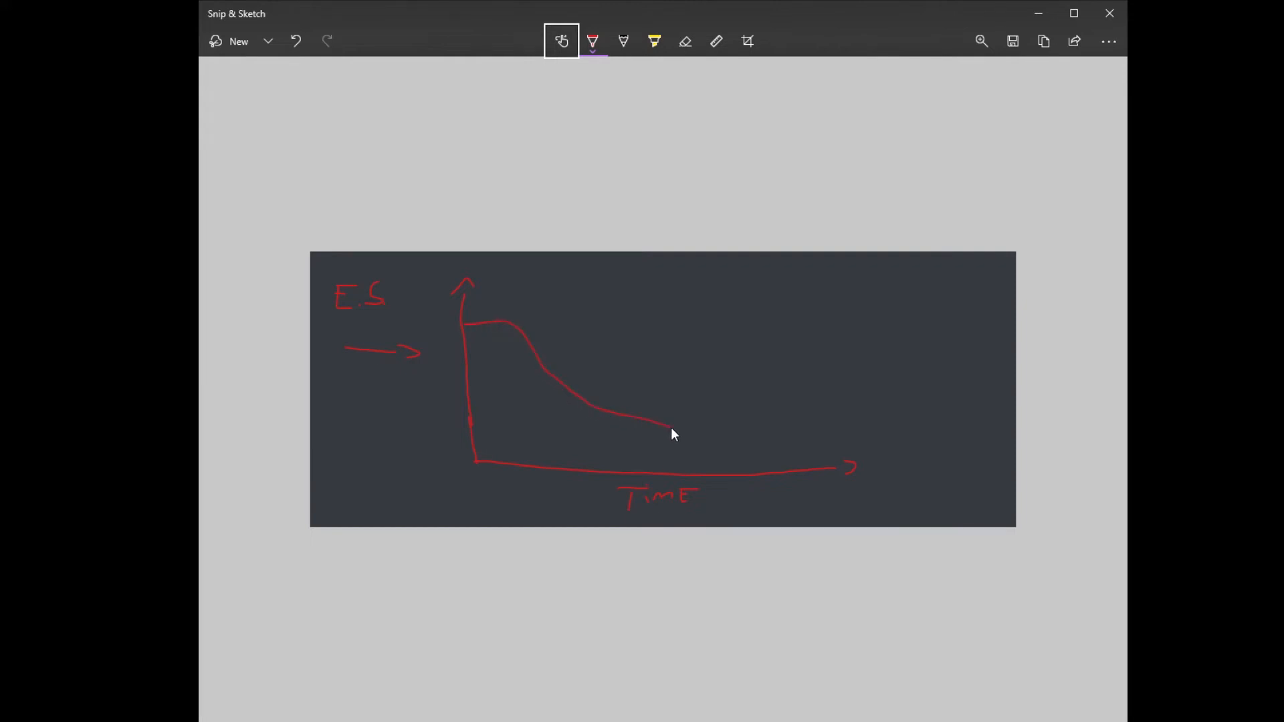
drag(668, 434, 844, 463)
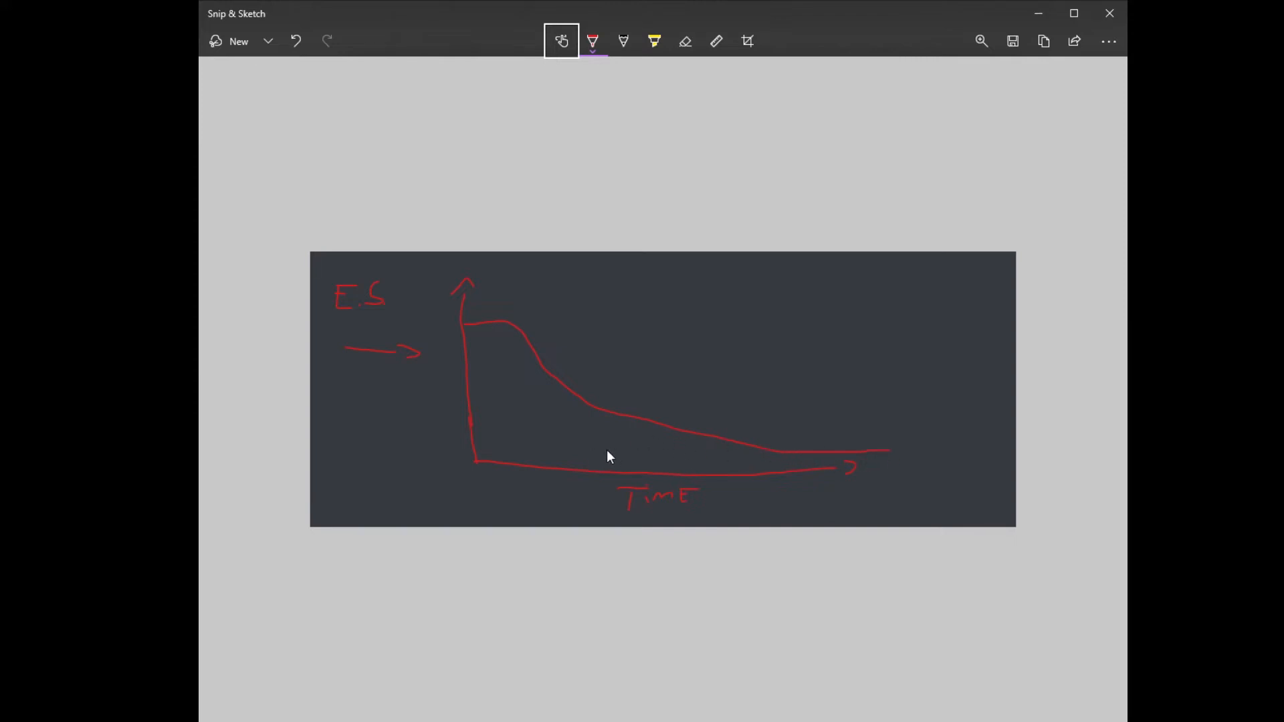
drag(525, 399, 586, 402)
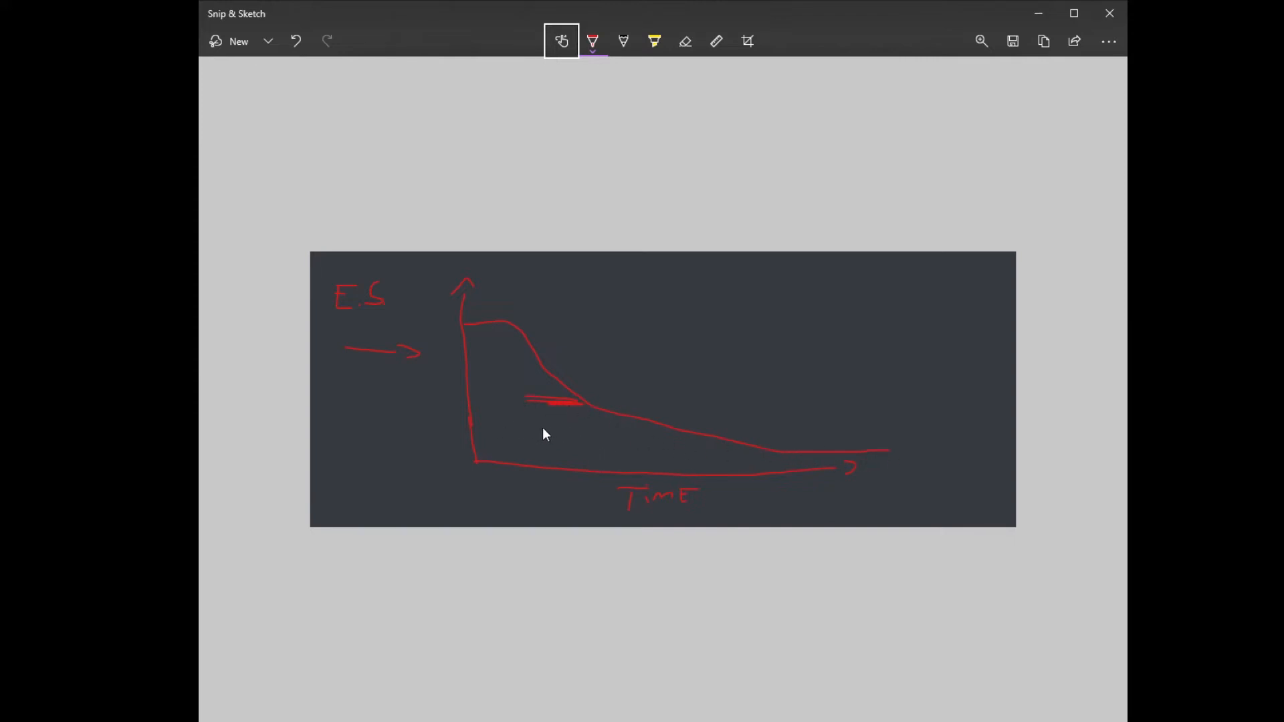
mouse_move(642, 212)
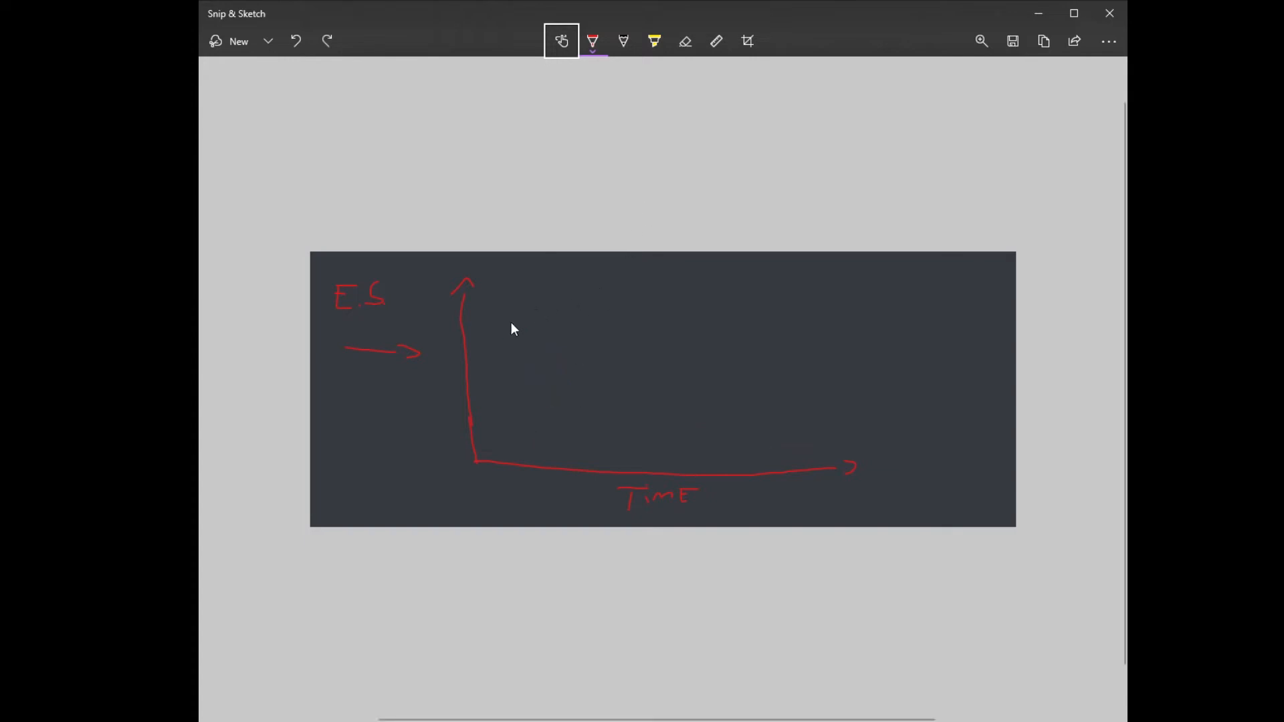
mouse_move(463, 335)
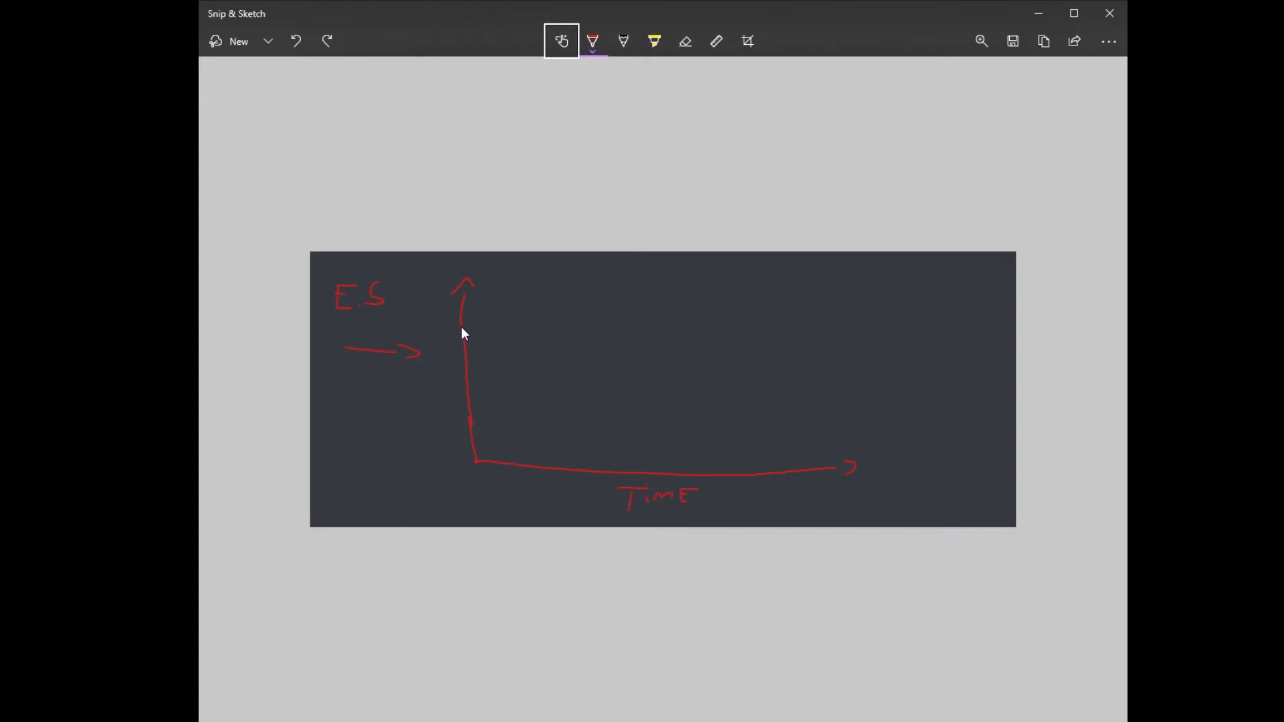
mouse_move(466, 331)
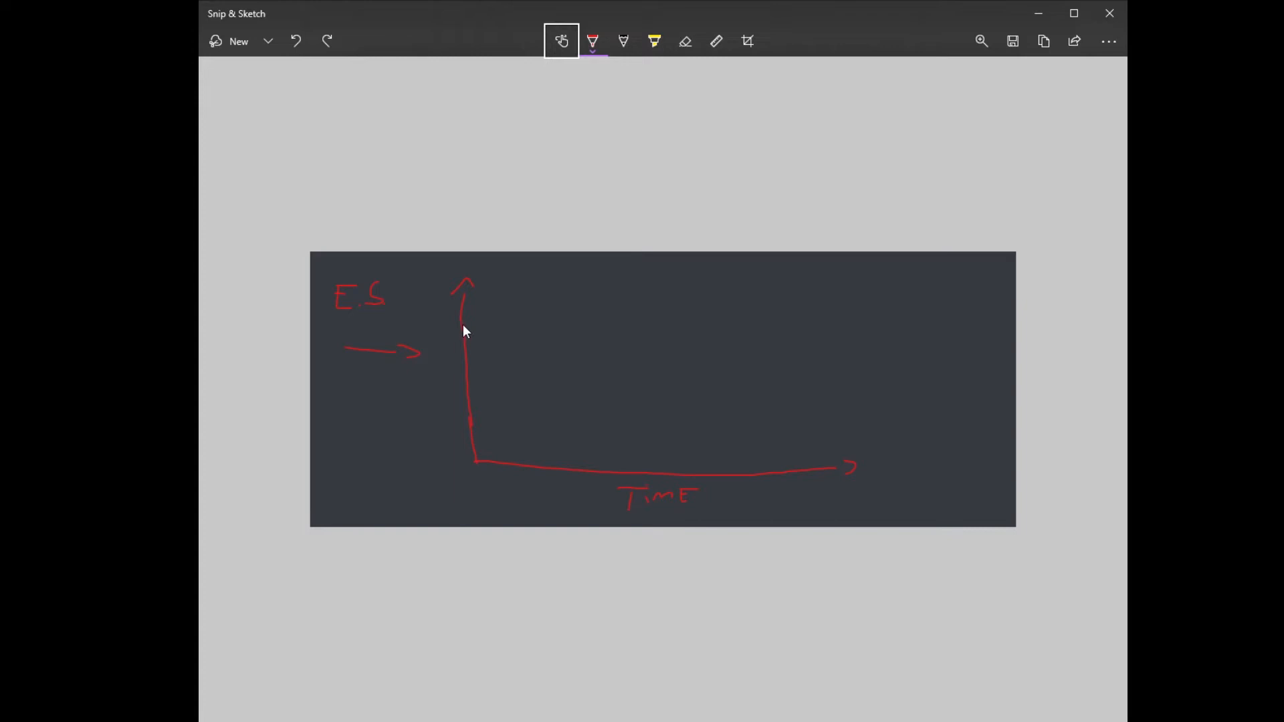
mouse_move(854, 277)
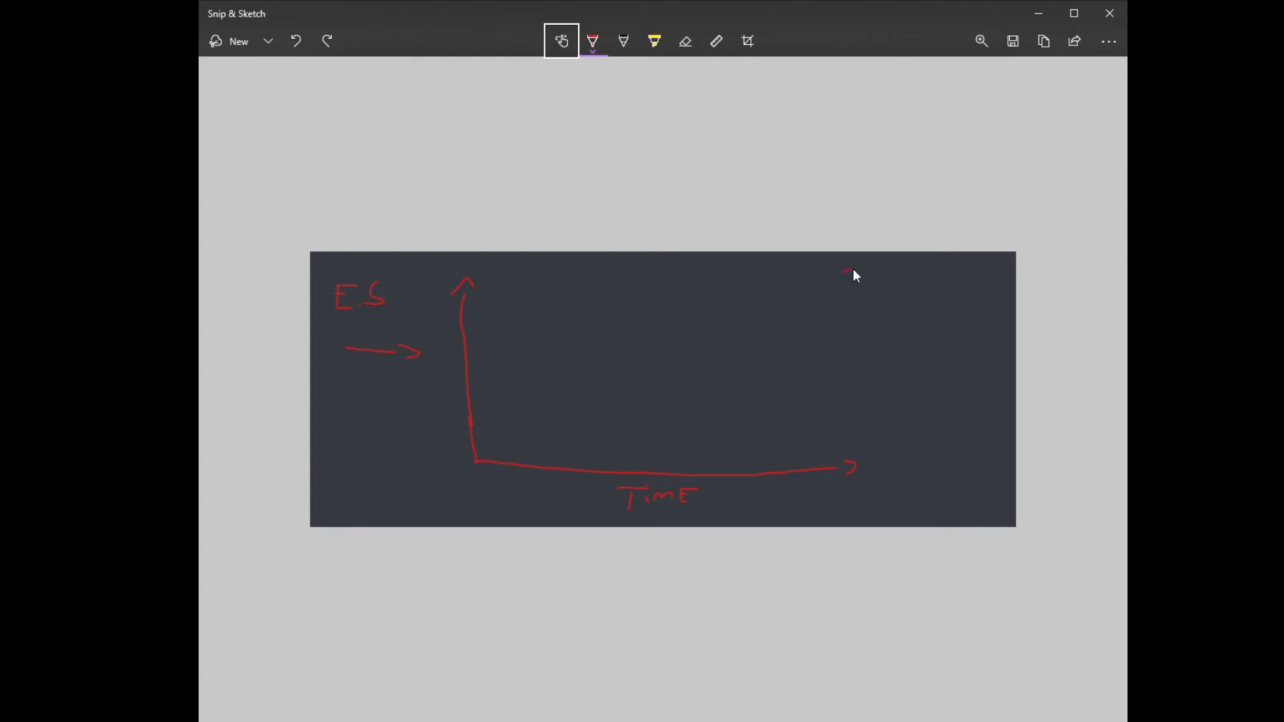
Write 20 MIN at the top right and start a flat curve bending down from the axis top.
drag(844, 282, 888, 282)
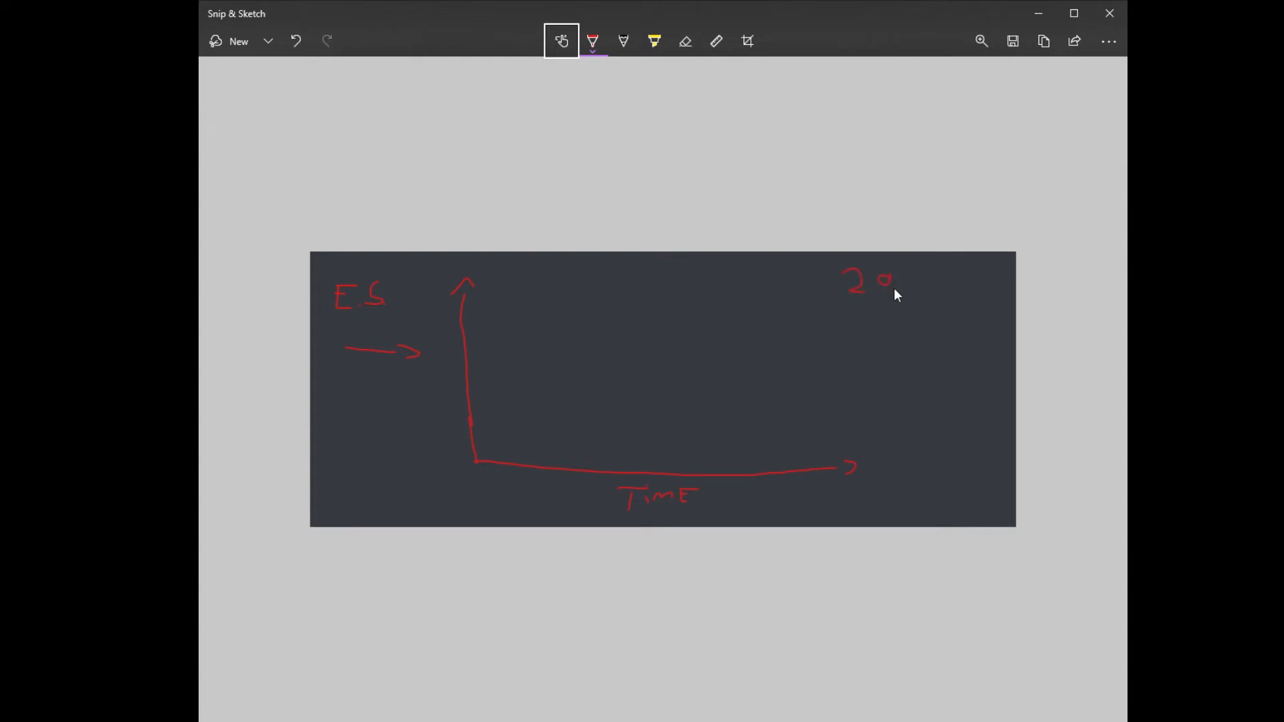
drag(893, 282, 934, 282)
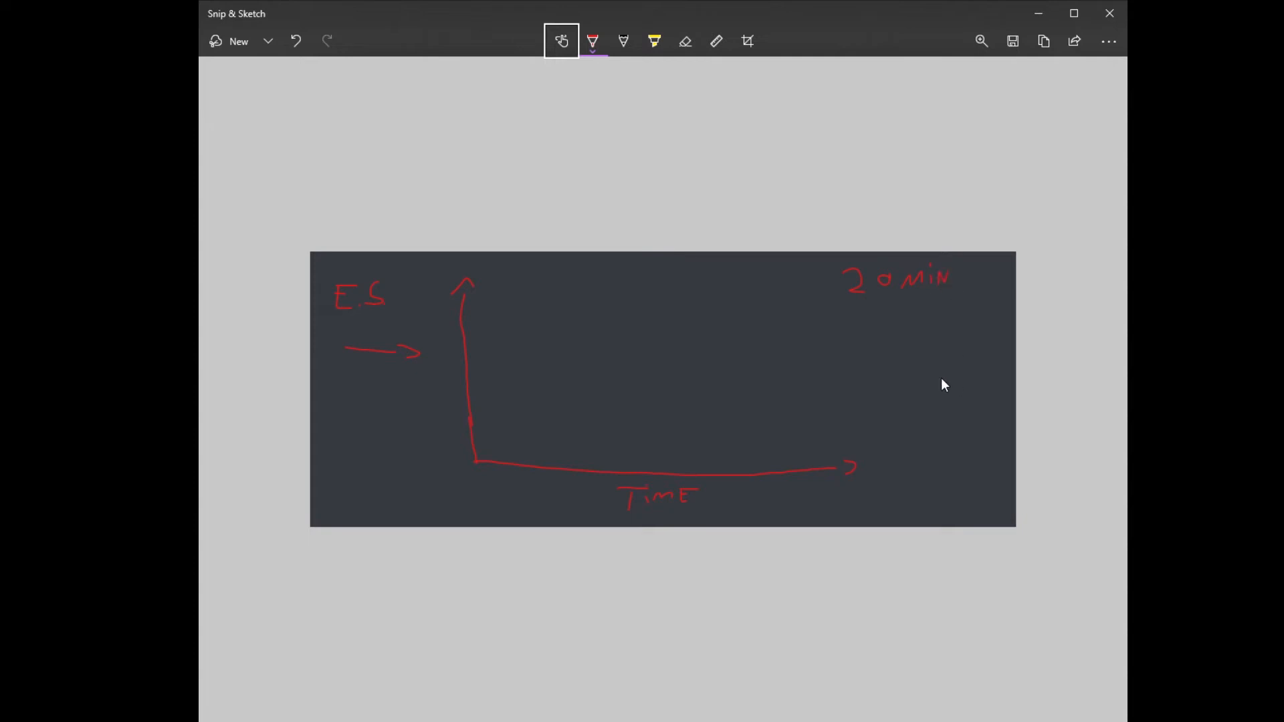
mouse_move(915, 422)
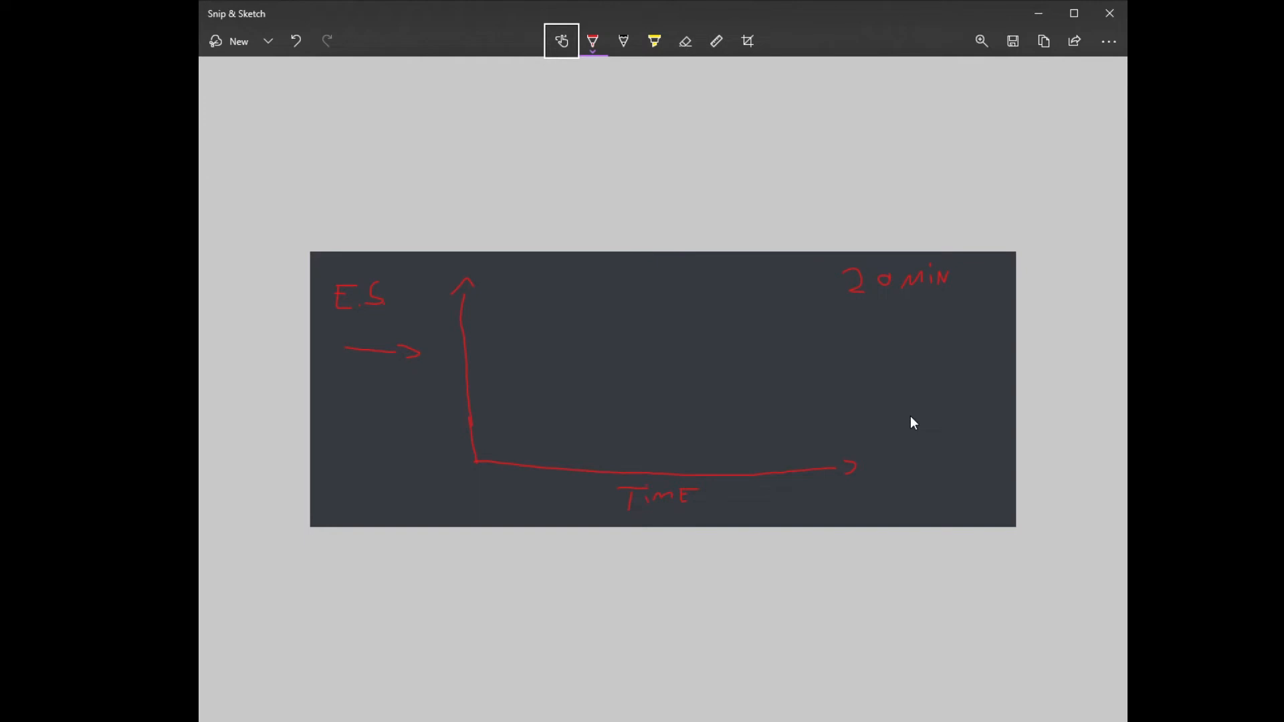
mouse_move(471, 329)
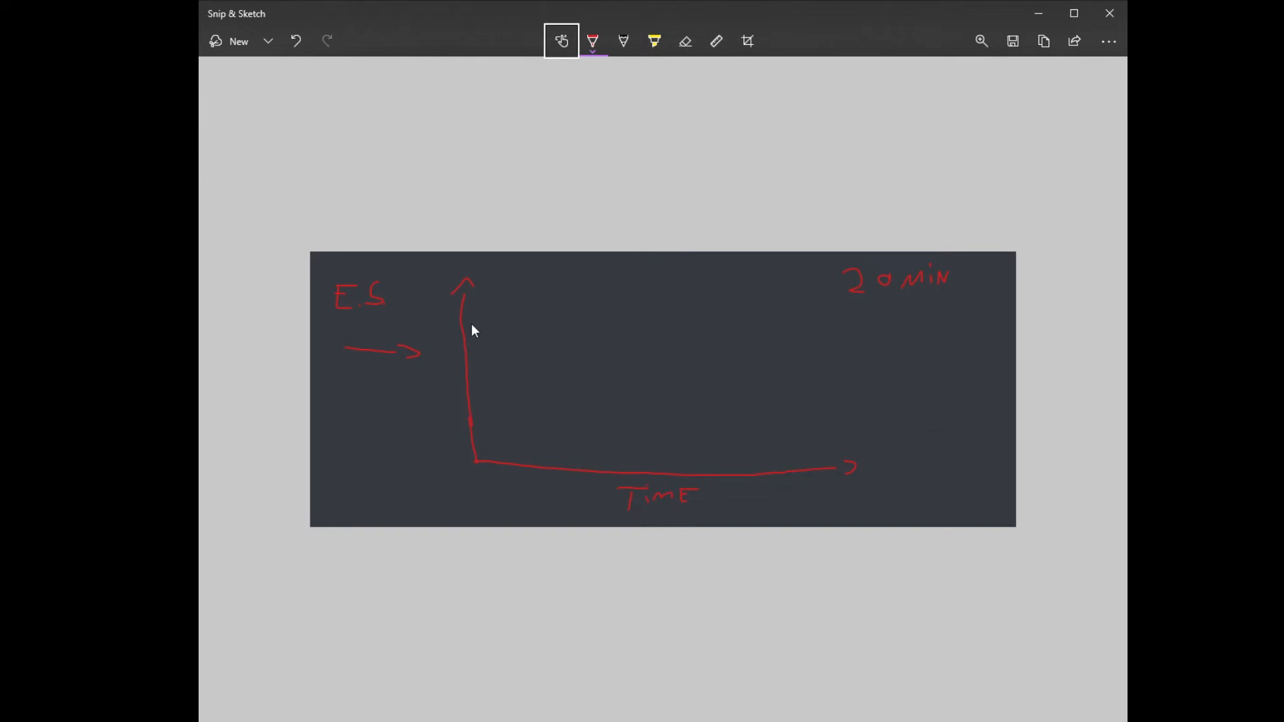
drag(469, 318, 501, 319)
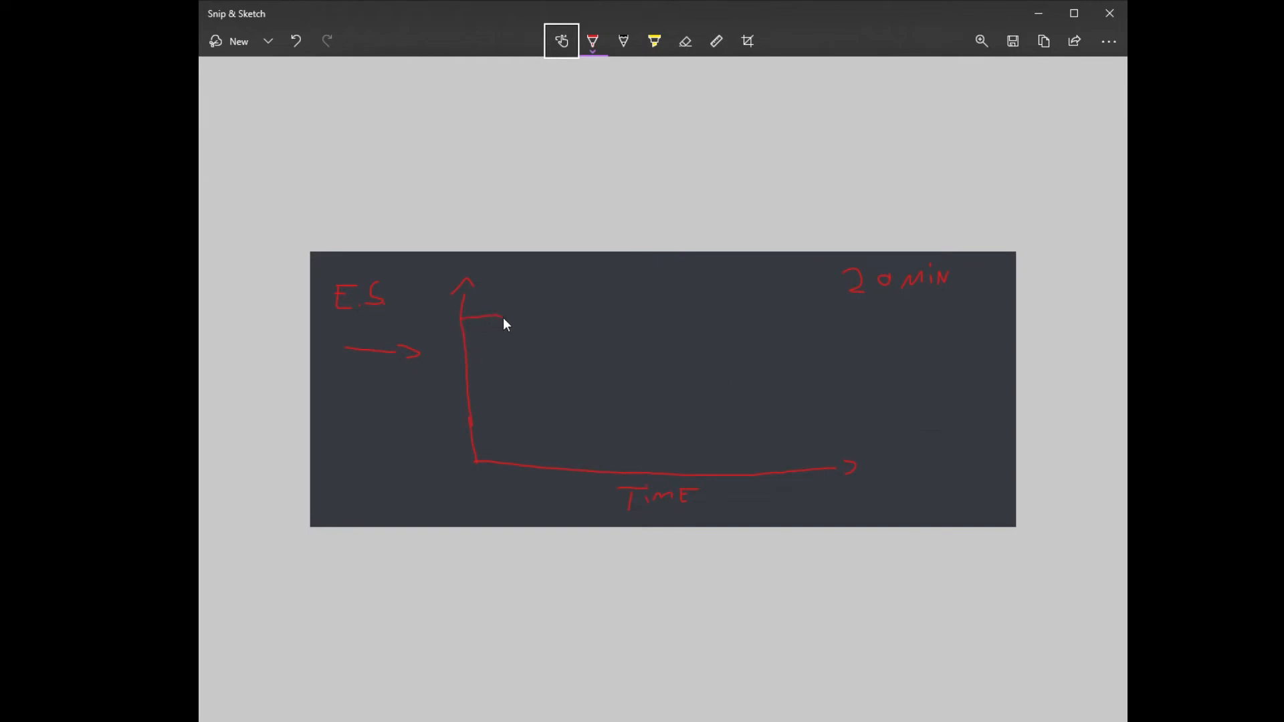
drag(479, 315, 531, 335)
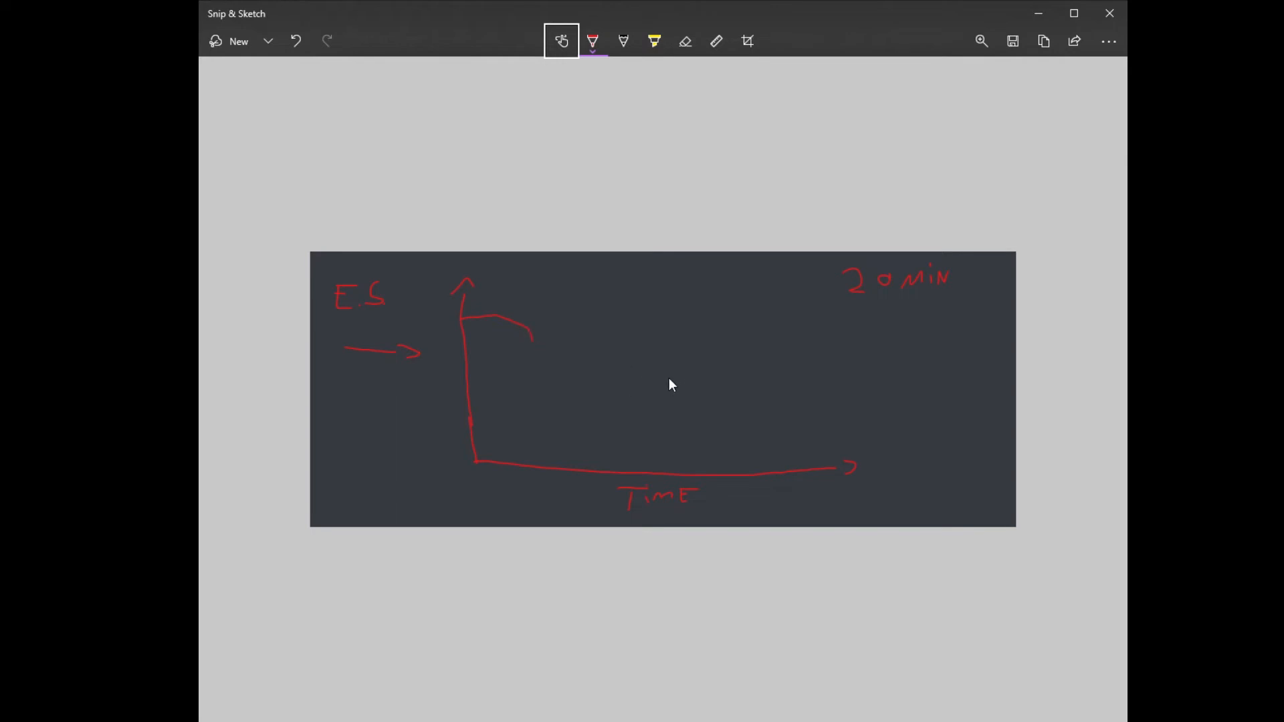
mouse_move(911, 394)
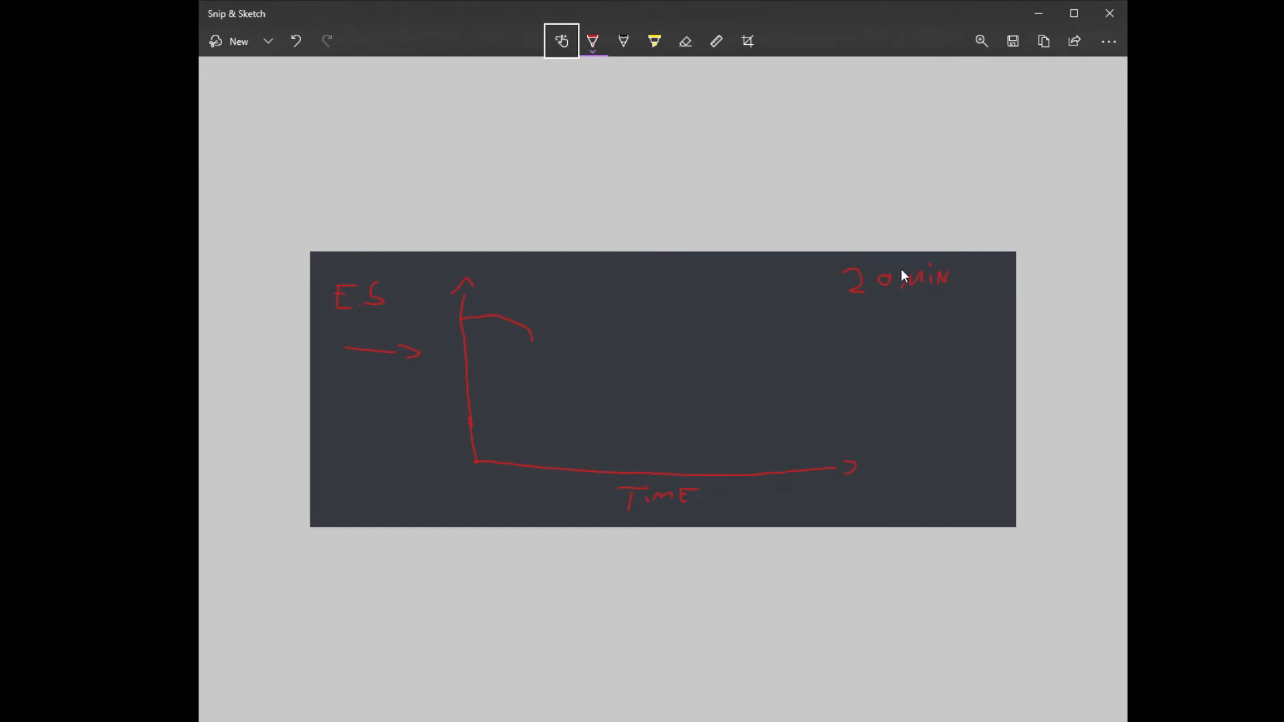
mouse_move(488, 329)
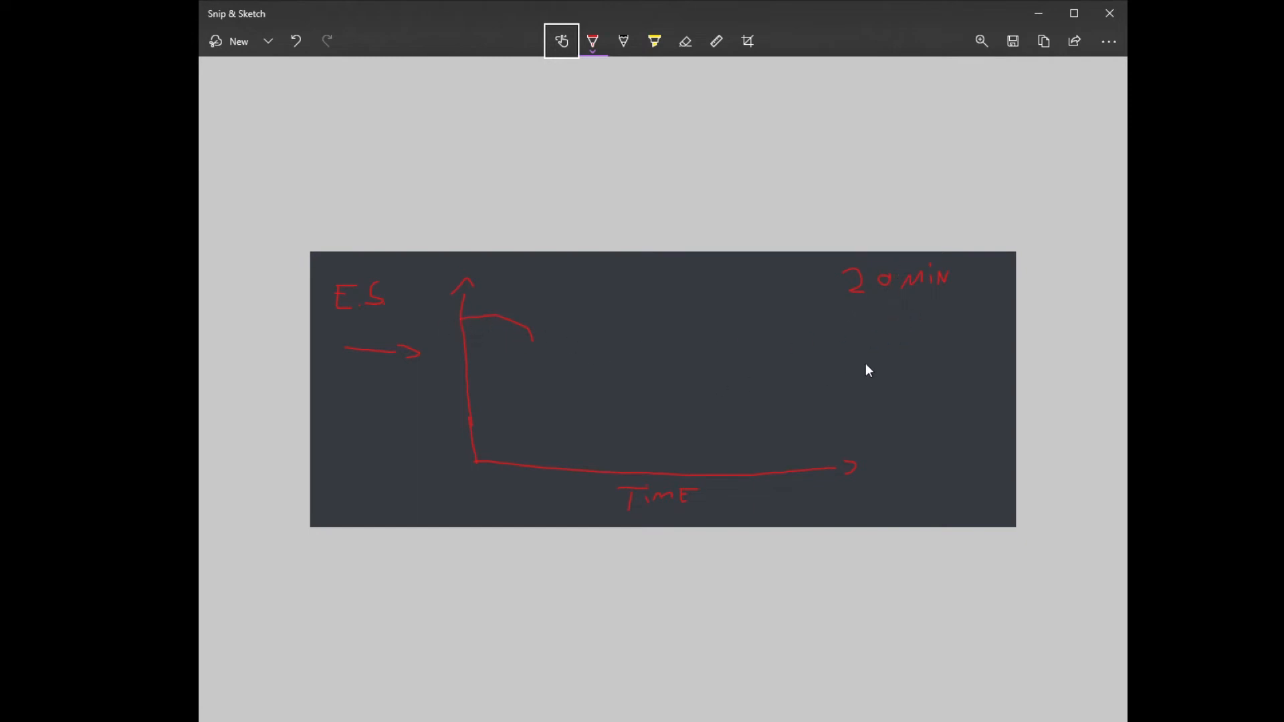
Write and underline 5 MIN below 20 MIN, and add a second and third break curve along the top.
drag(889, 312, 896, 336)
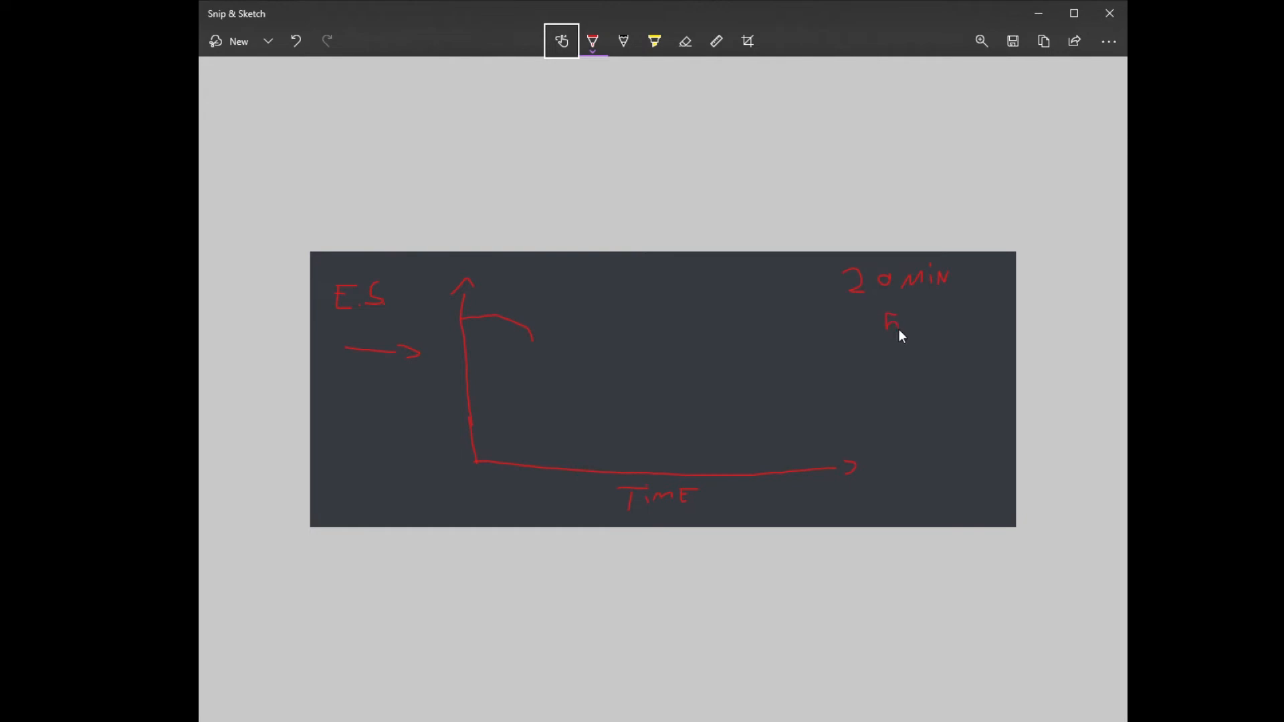
drag(885, 328, 925, 339)
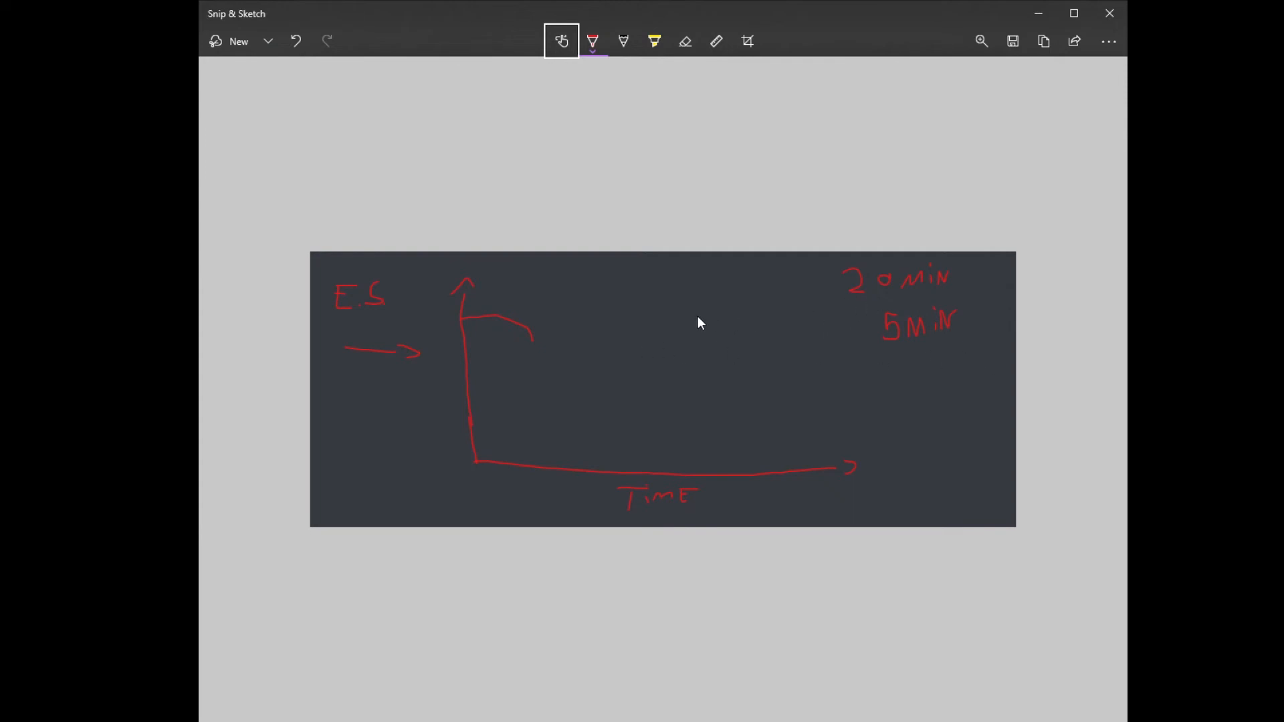
mouse_move(626, 355)
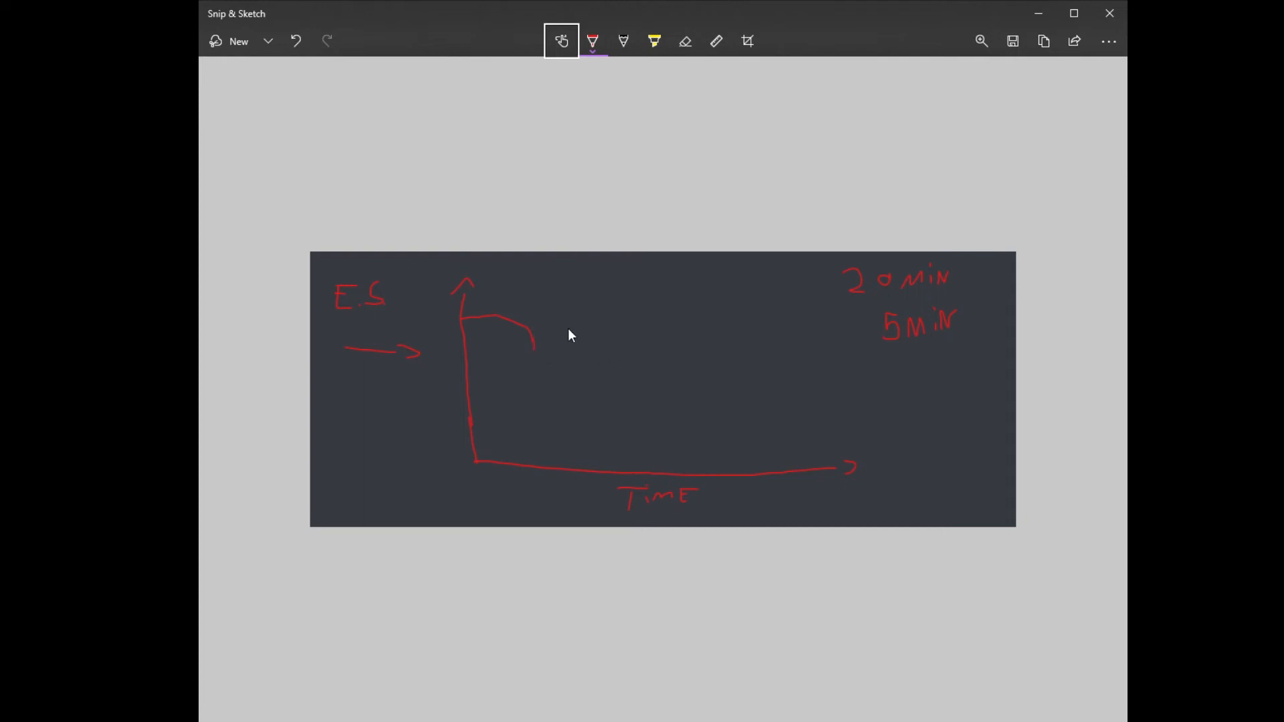
mouse_move(583, 329)
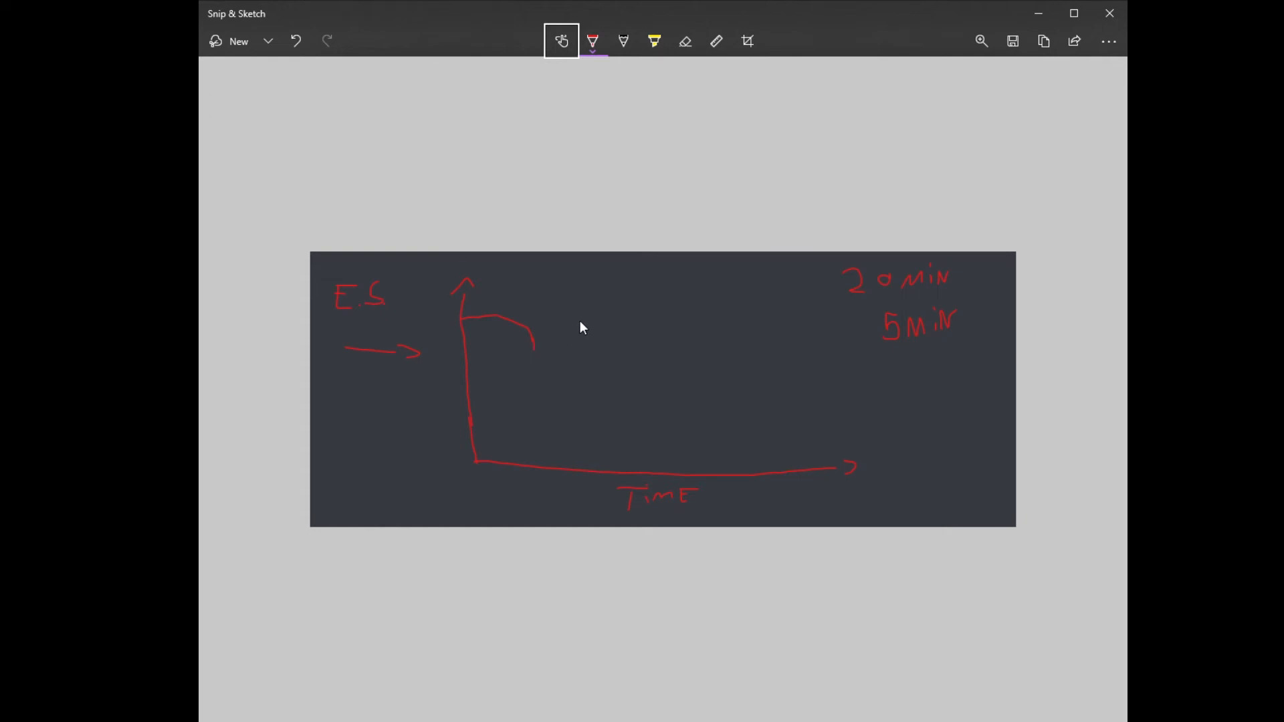
drag(578, 320, 647, 339)
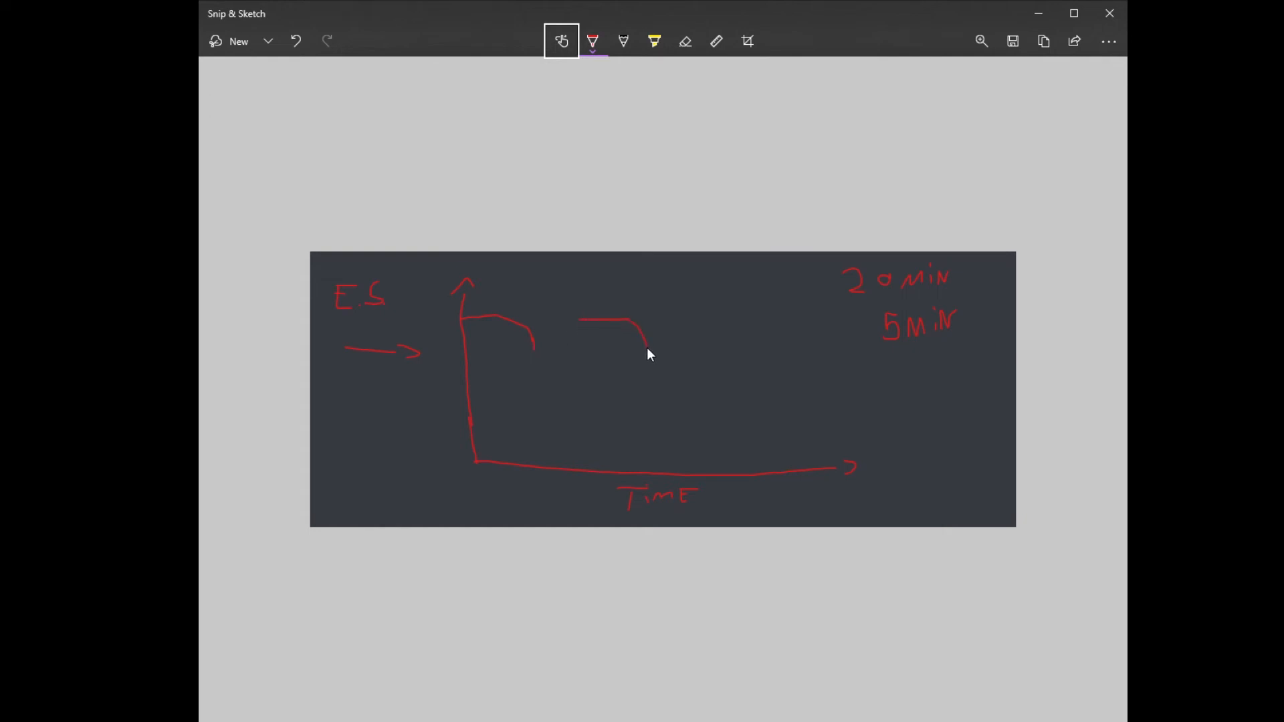
mouse_move(689, 404)
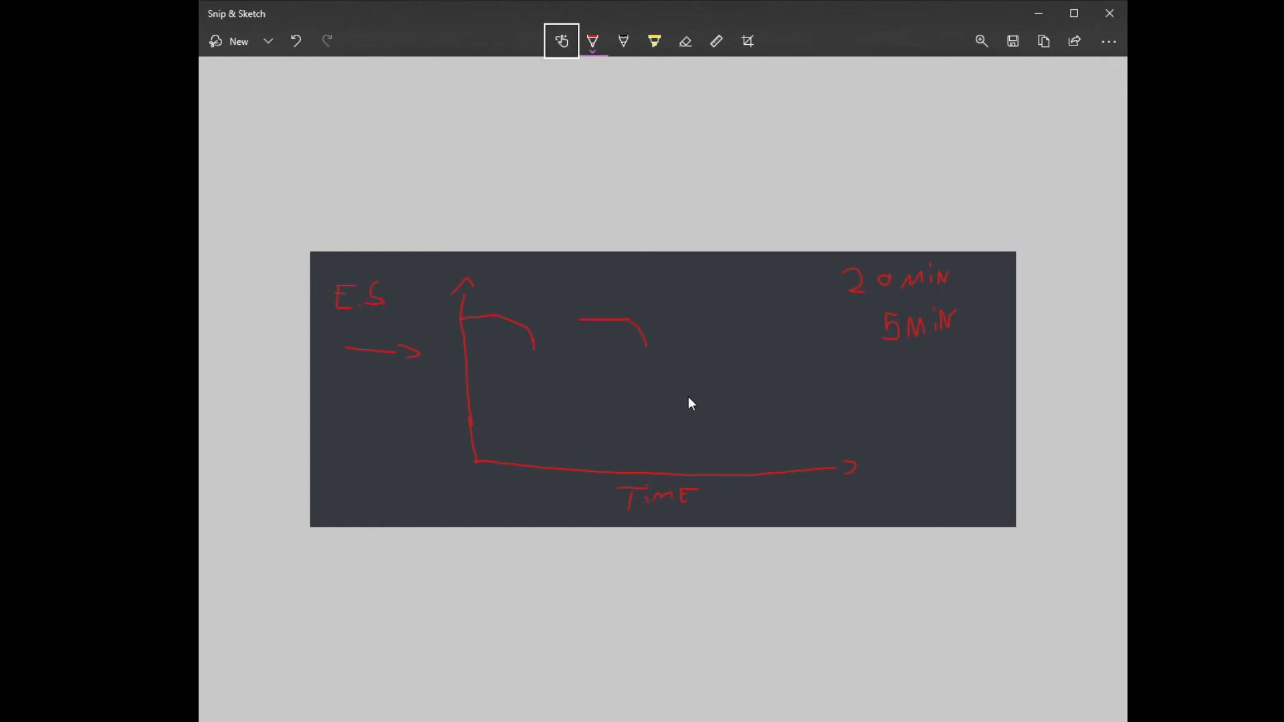
mouse_move(920, 356)
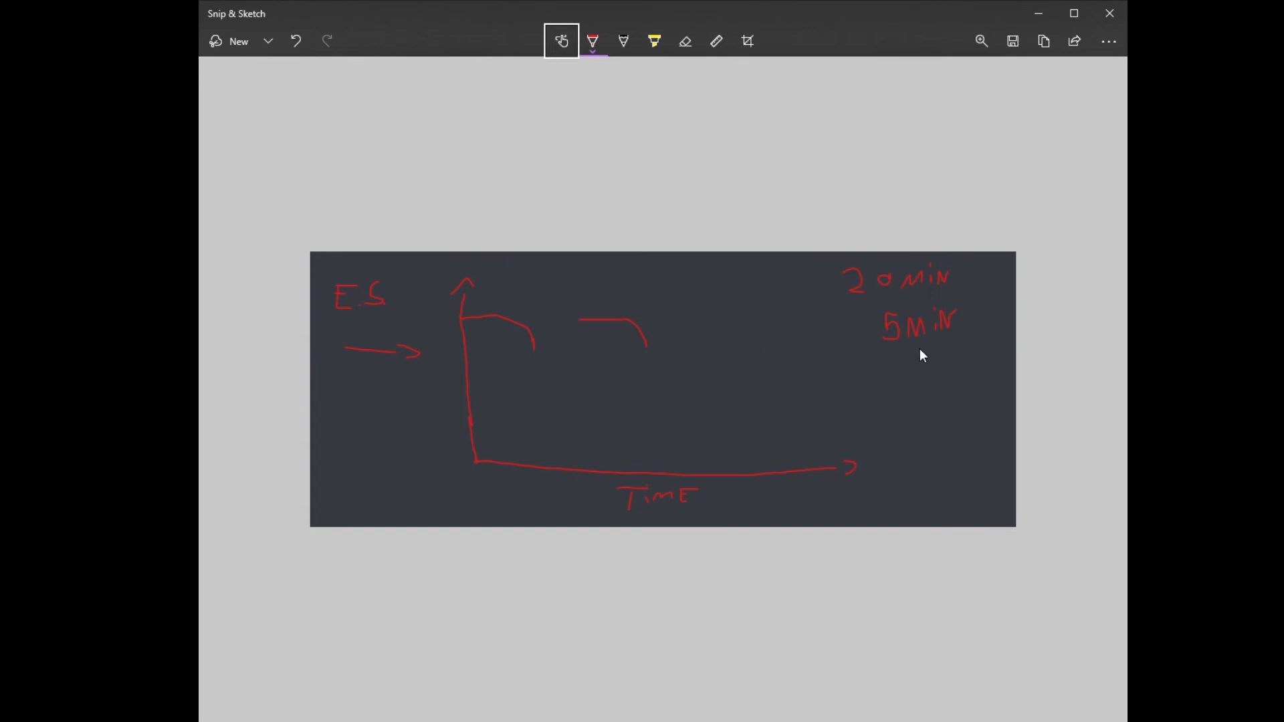
drag(876, 336, 954, 335)
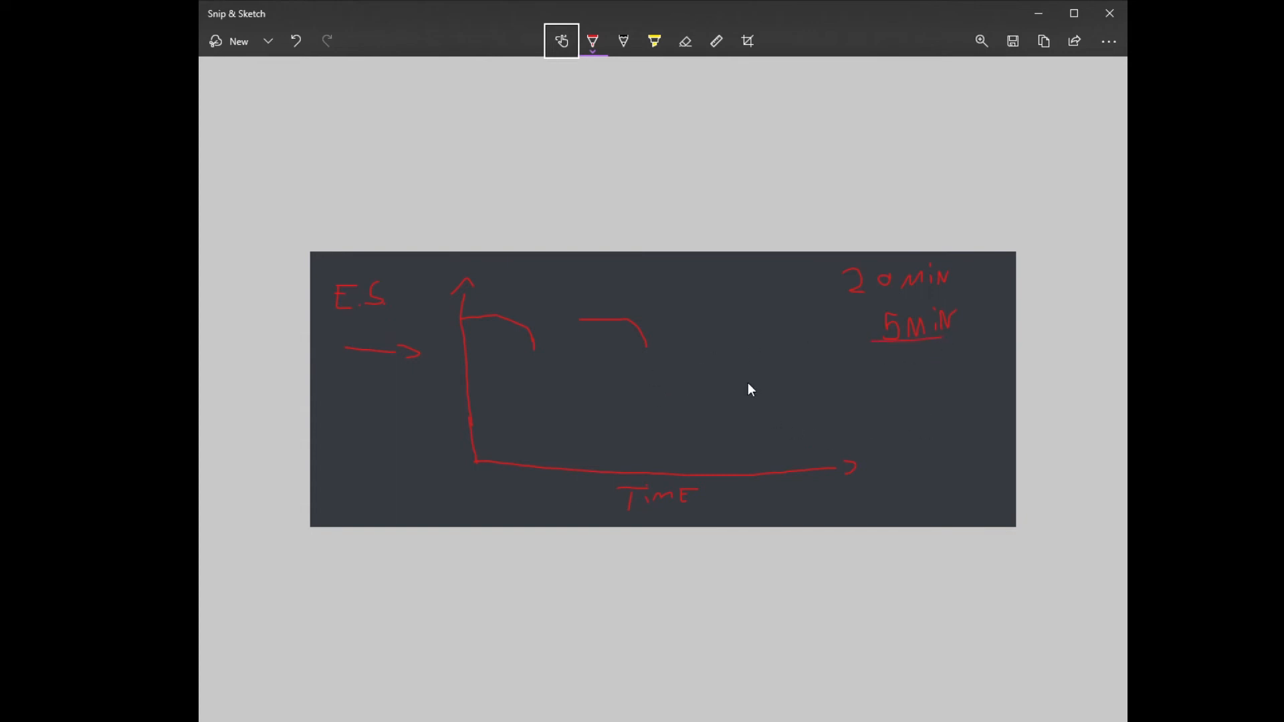
mouse_move(685, 325)
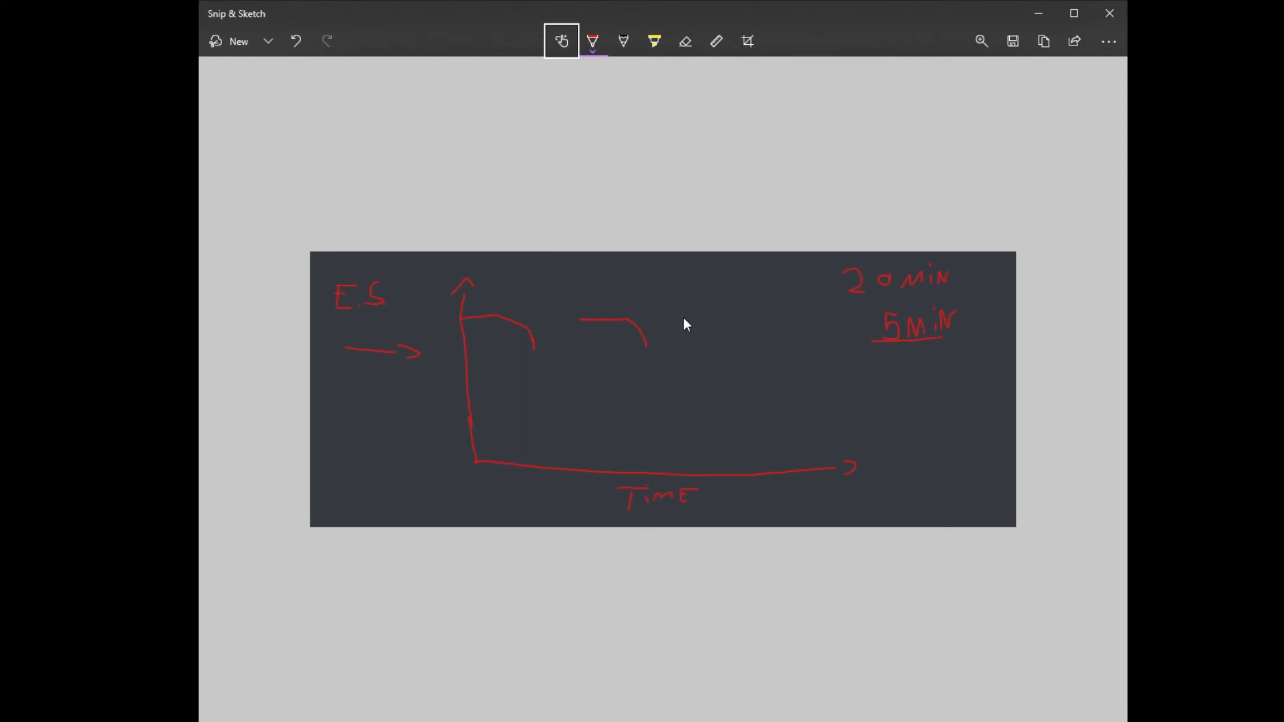
drag(679, 335, 757, 320)
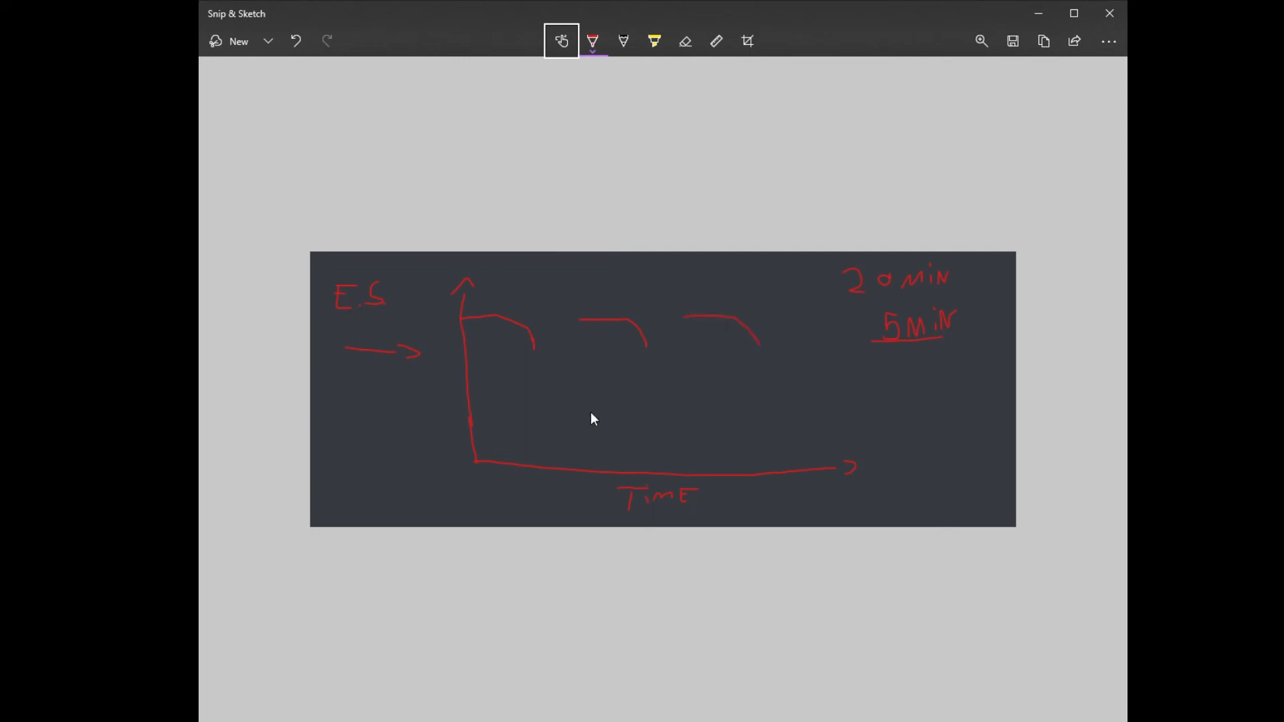
mouse_move(608, 385)
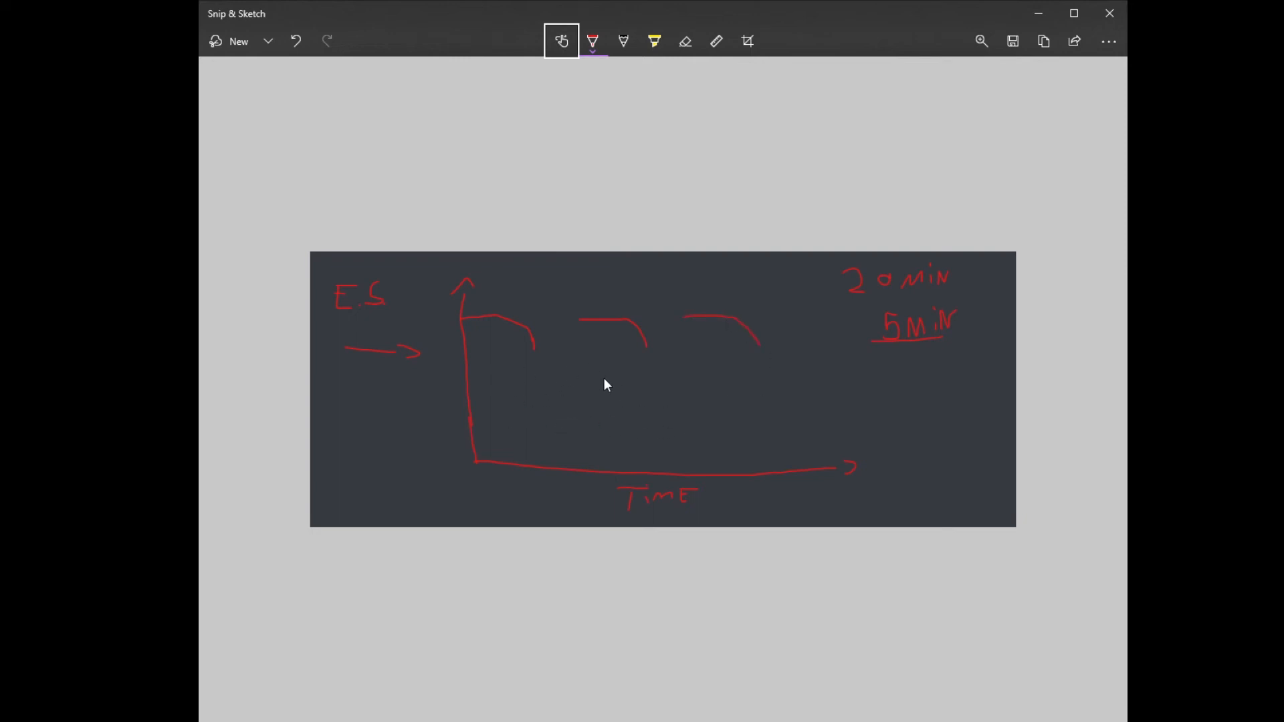
mouse_move(615, 404)
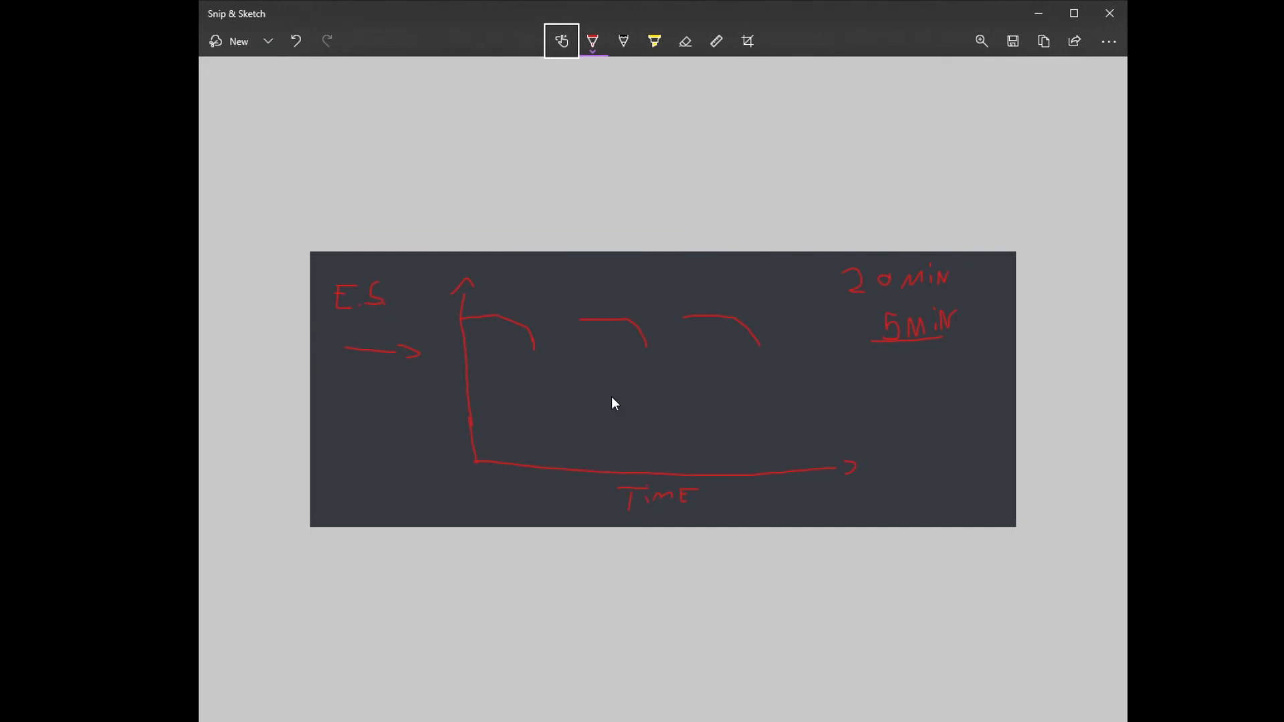
mouse_move(642, 353)
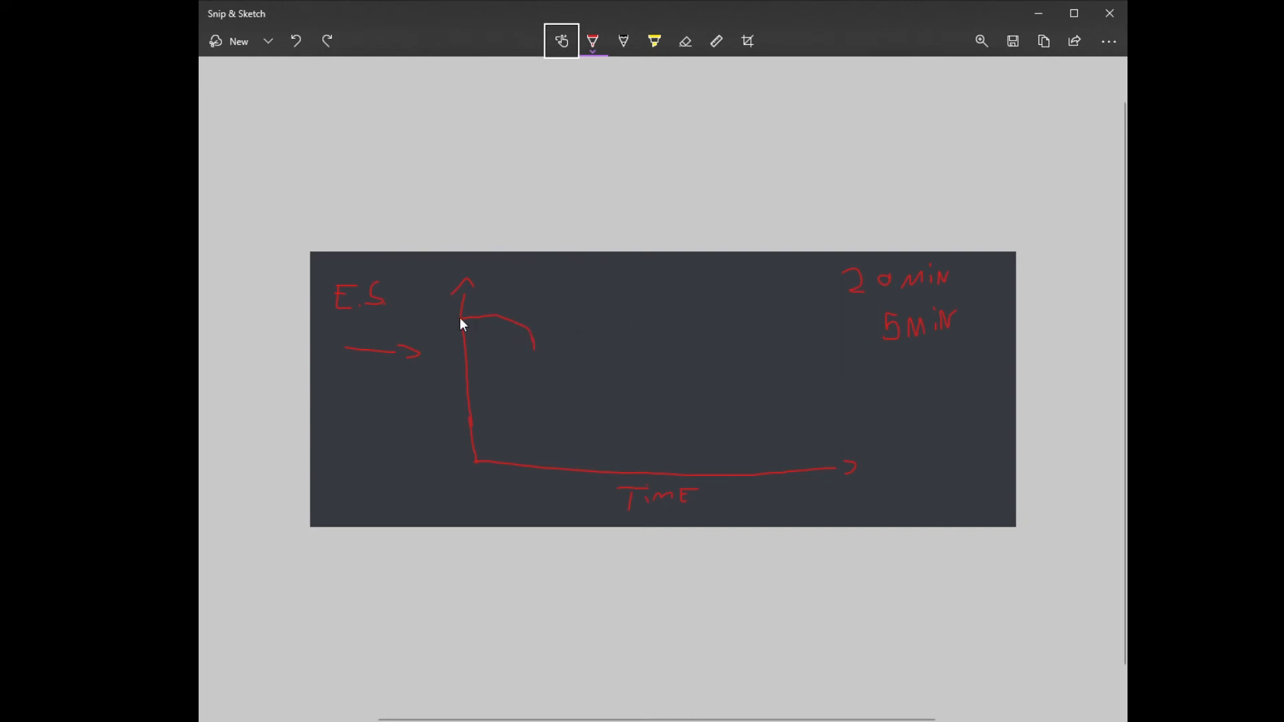
Extend the first curve into a steep drop, add a vertical line, and draw a low horizontal line past the time arrow.
drag(499, 316, 560, 418)
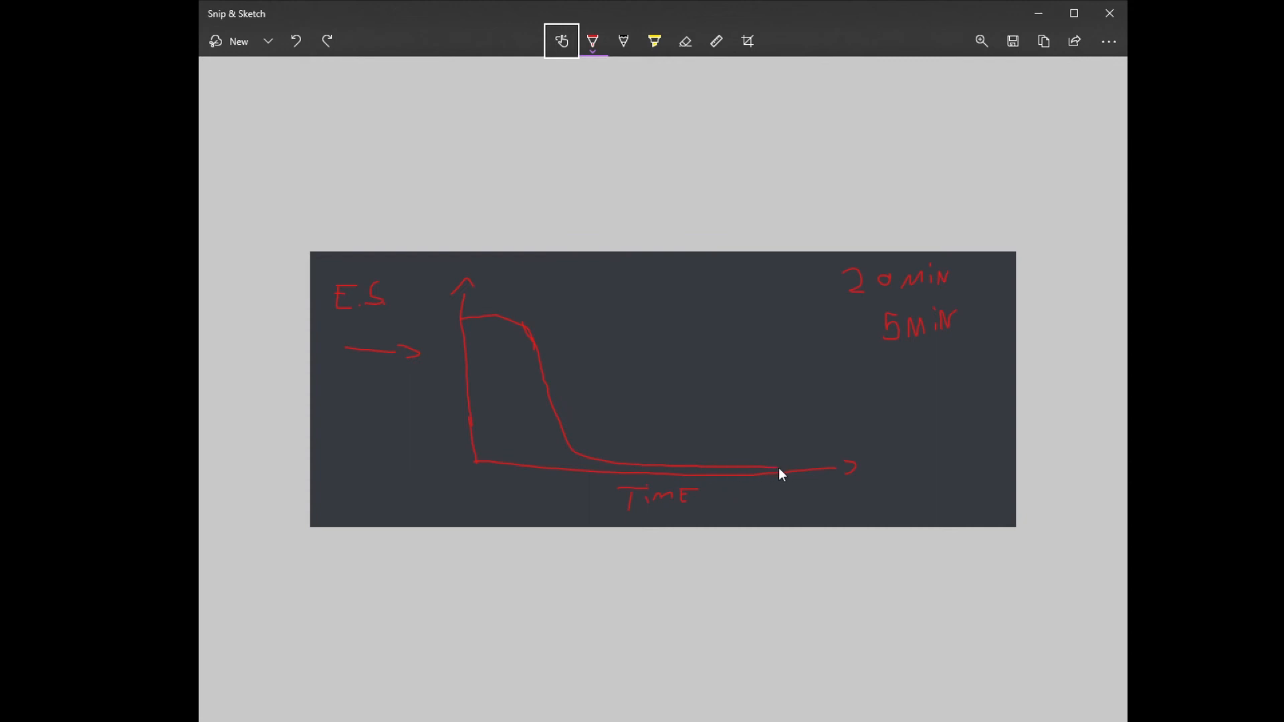
drag(552, 266, 560, 364)
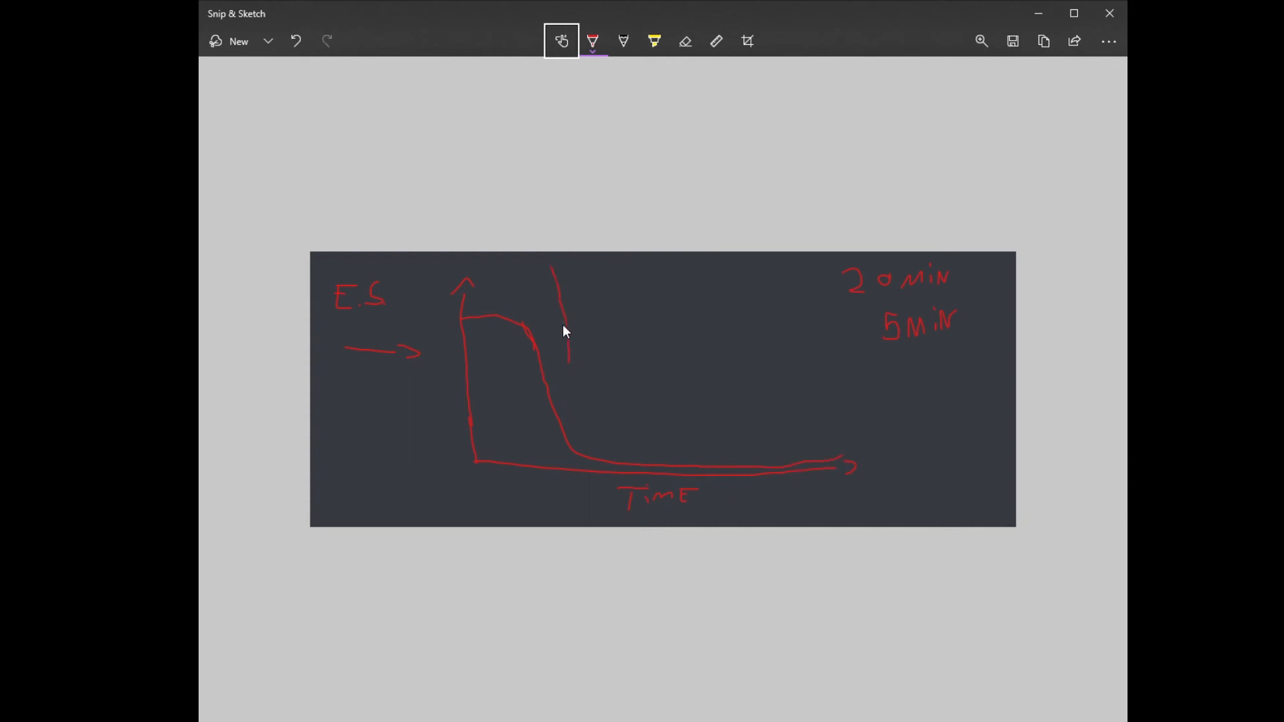
drag(643, 428, 703, 428)
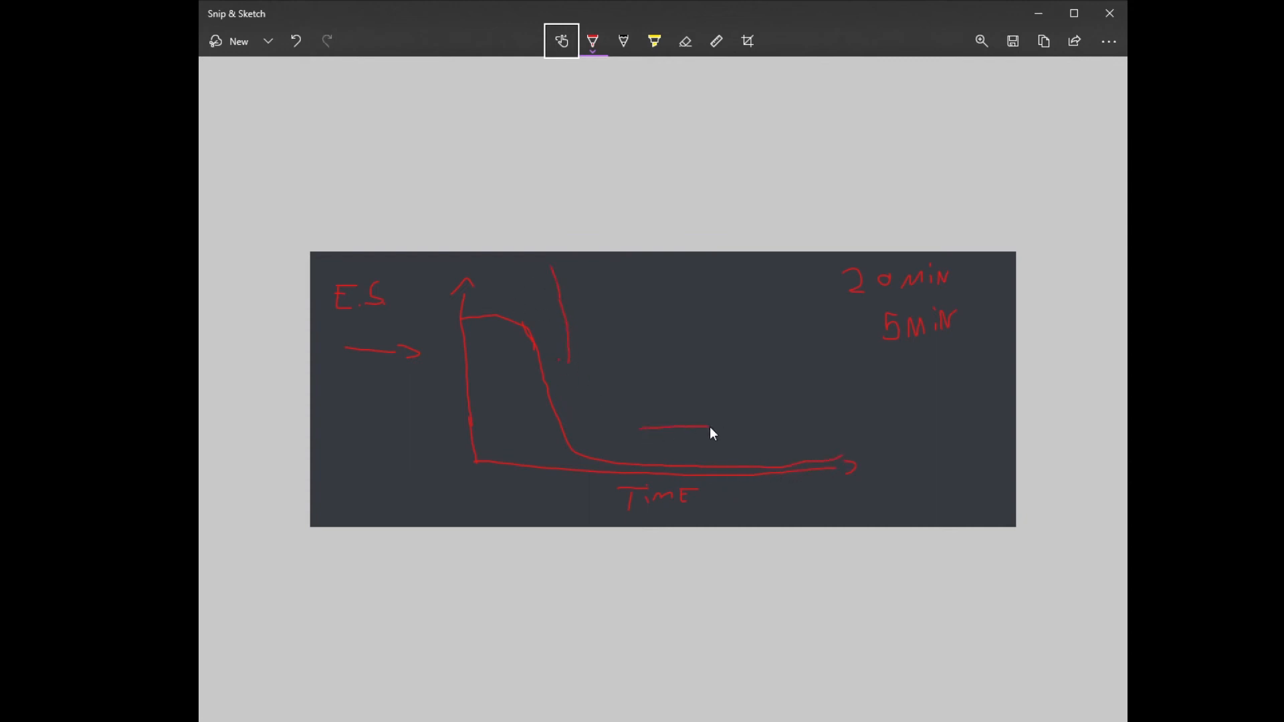
drag(700, 429, 946, 443)
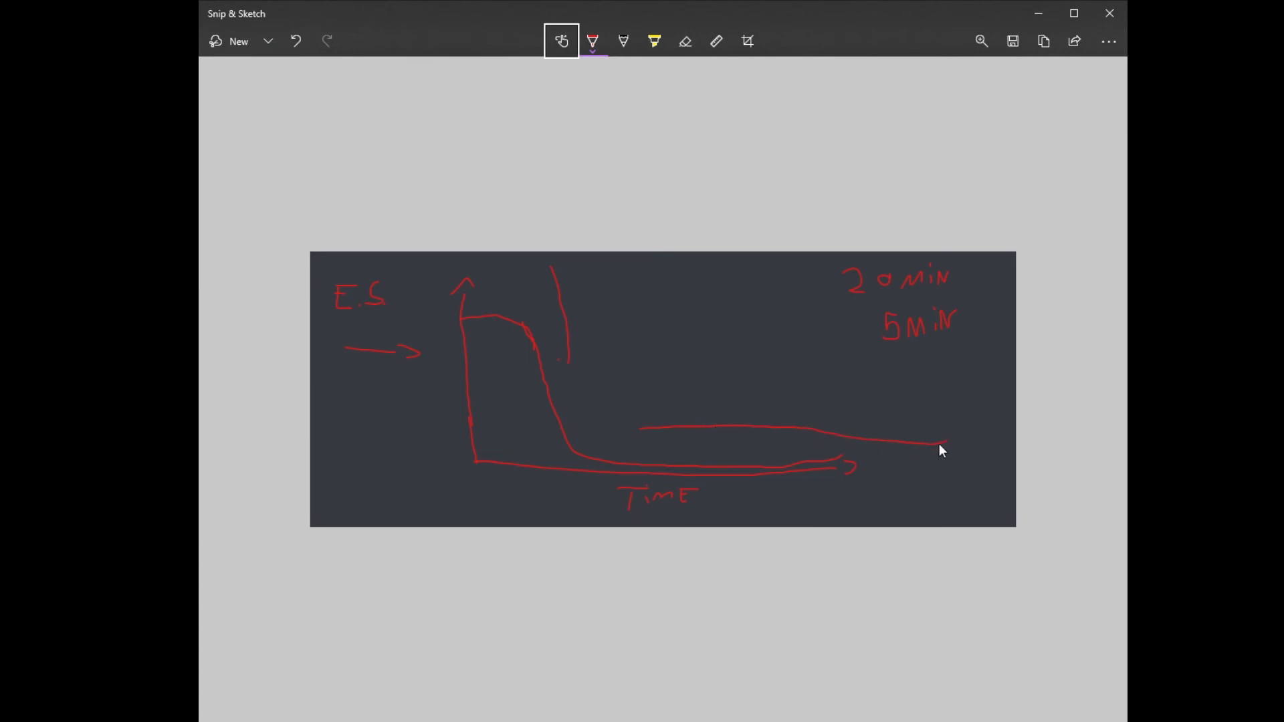
mouse_move(939, 455)
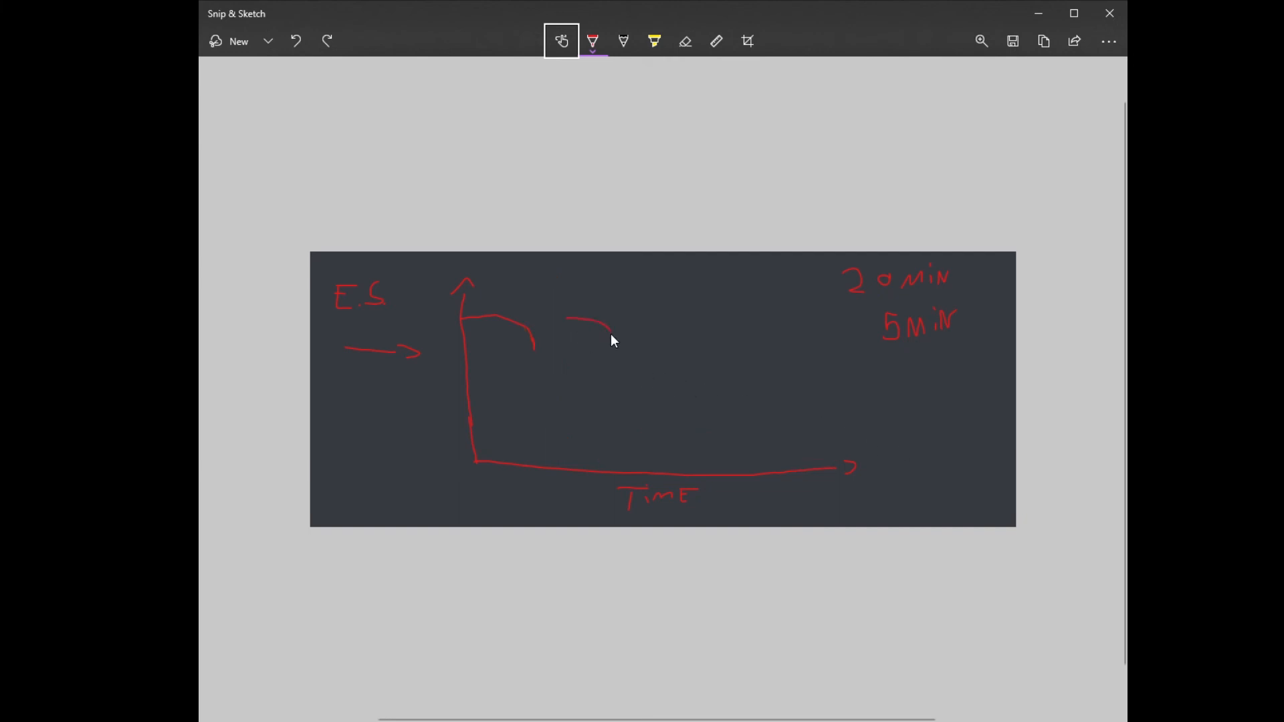
Draw the second and third break curves beside the first one along the graph top.
drag(671, 320, 709, 343)
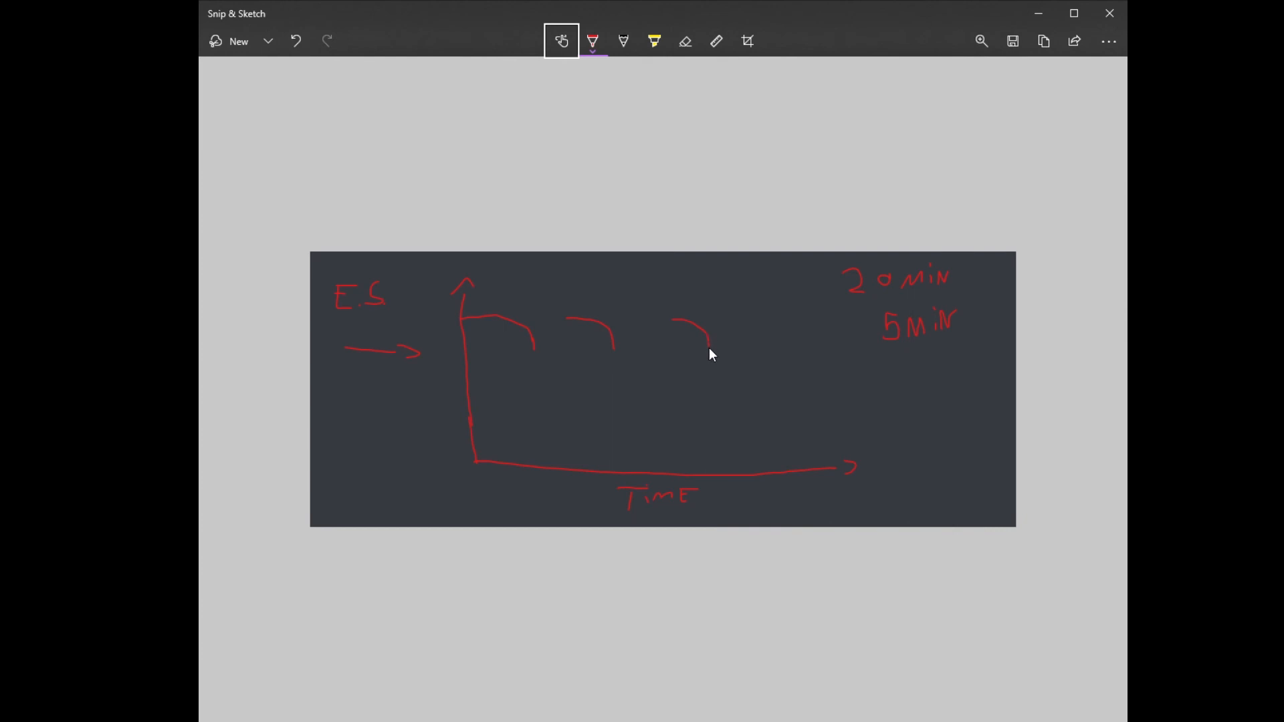
drag(749, 320, 787, 339)
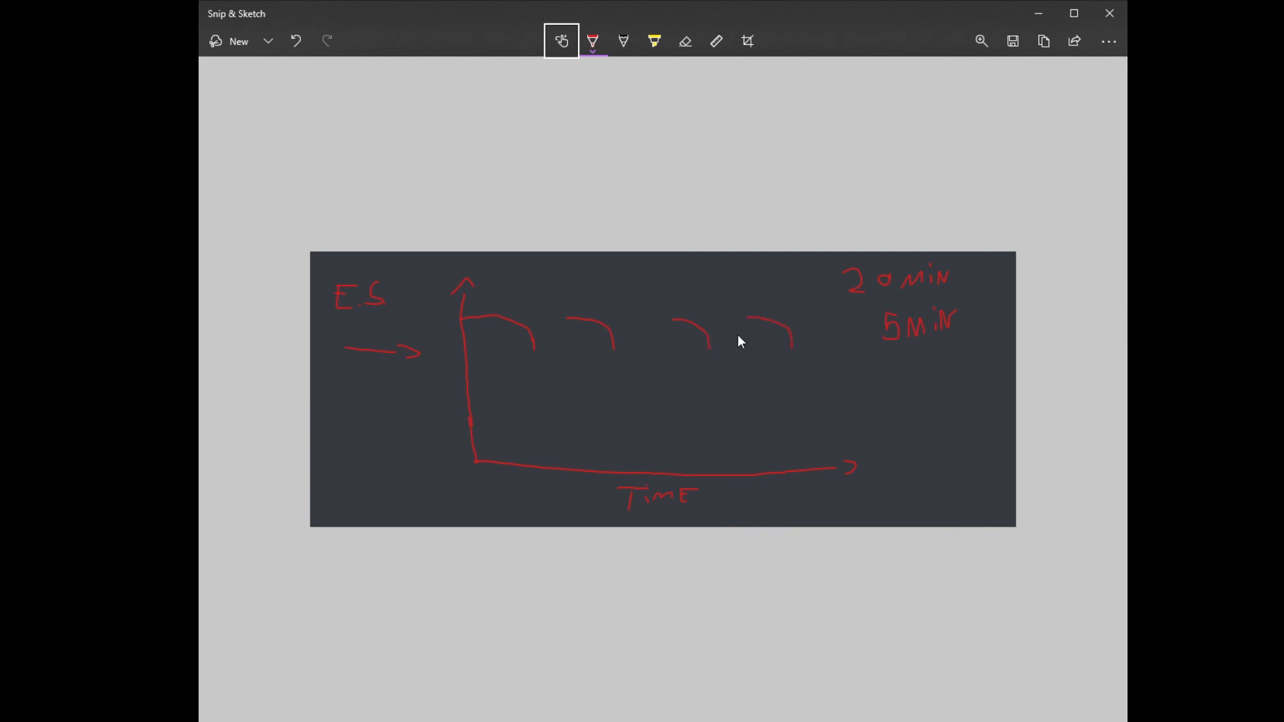
mouse_move(653, 383)
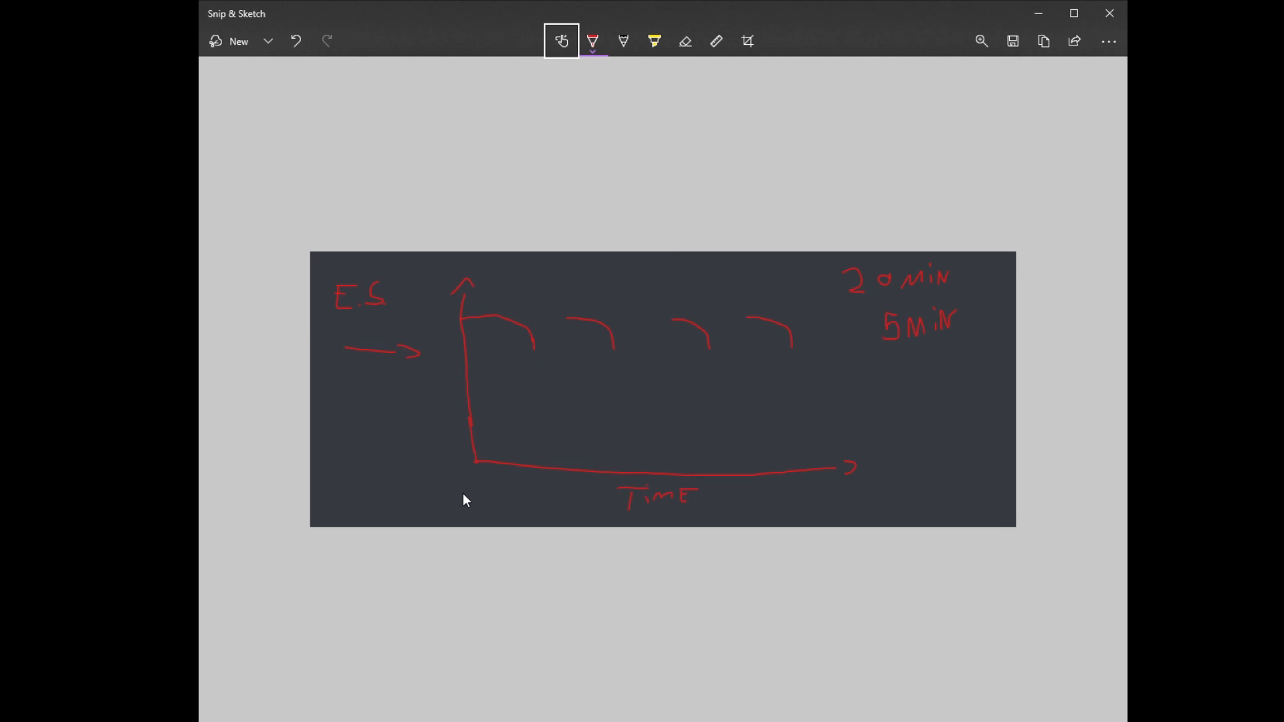
mouse_move(570, 606)
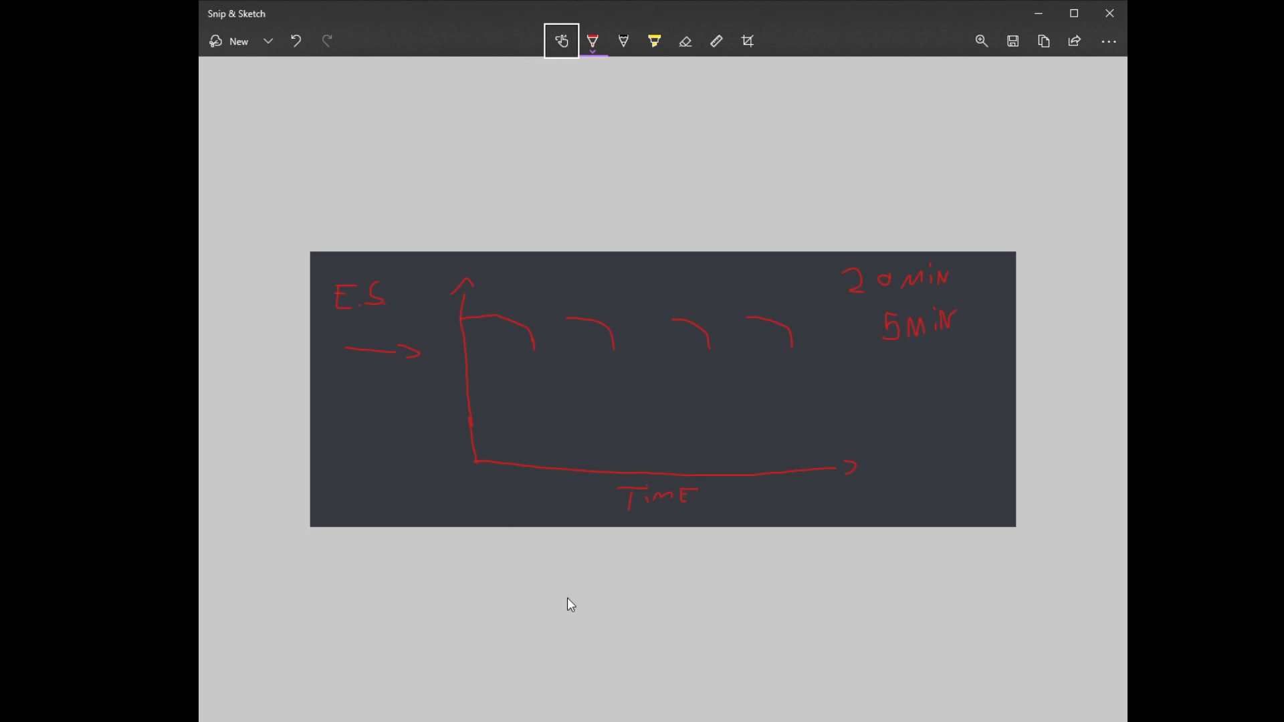
mouse_move(562, 429)
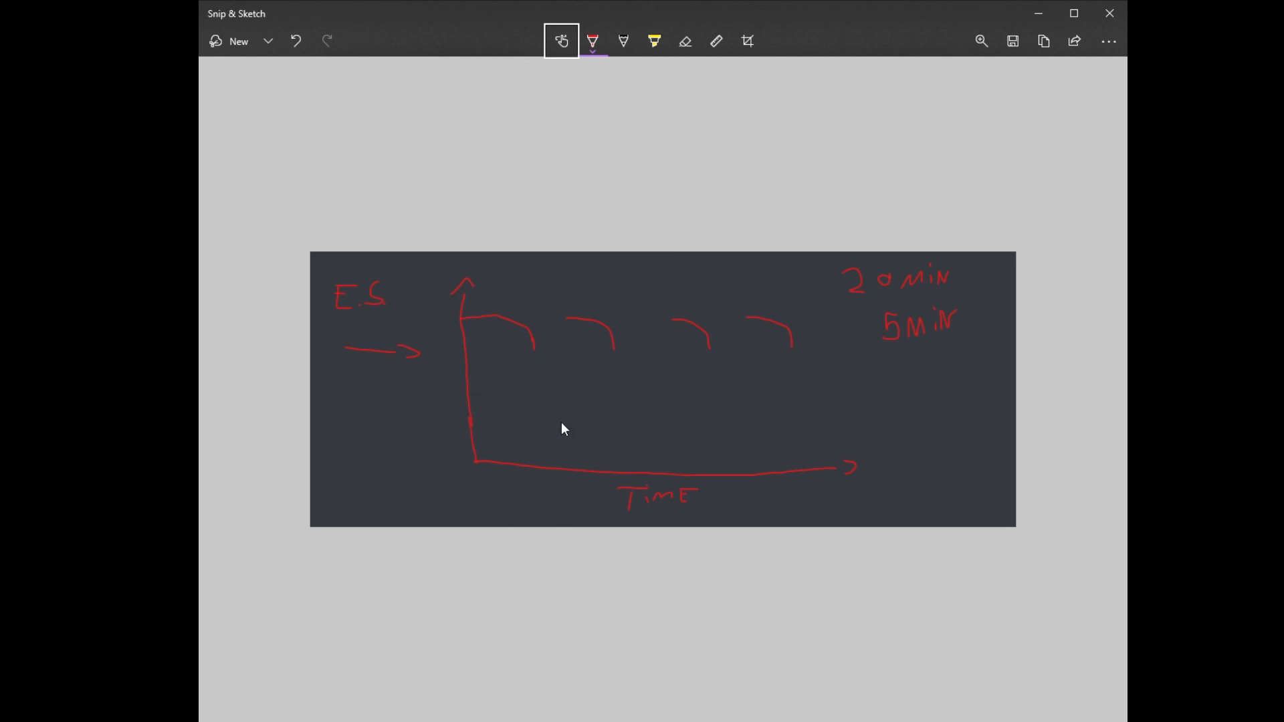
mouse_move(562, 398)
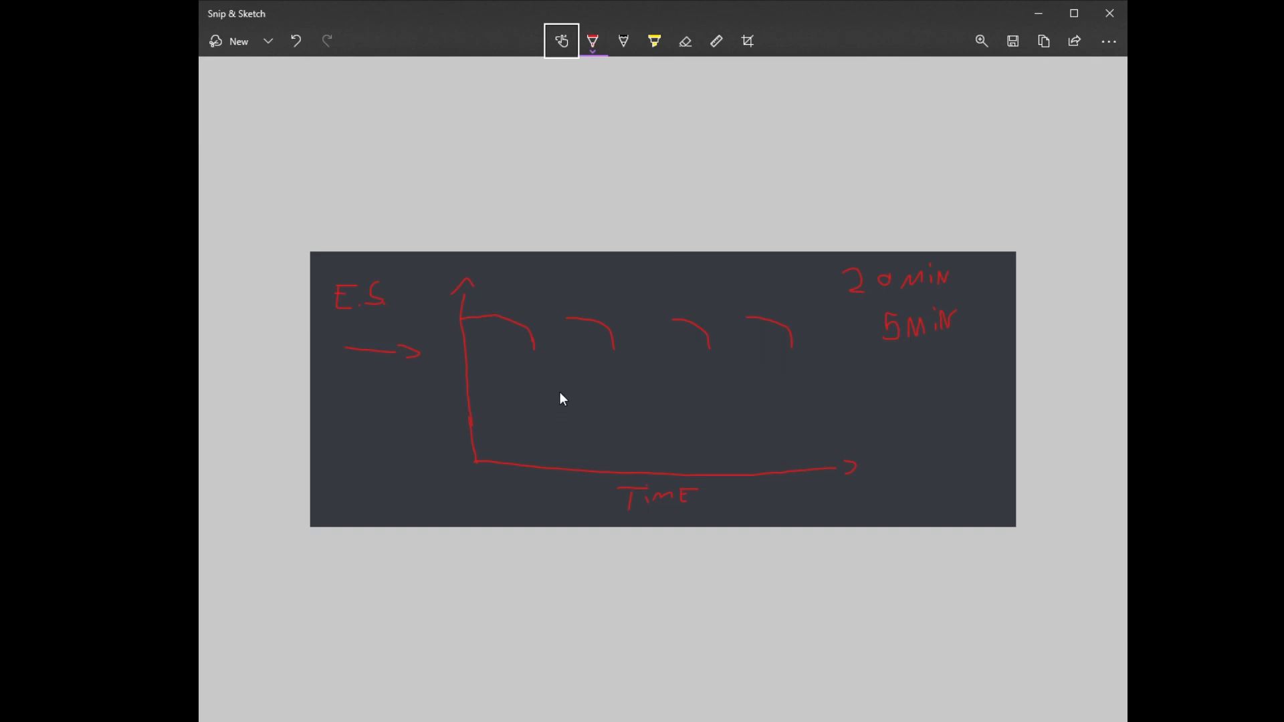
mouse_move(550, 404)
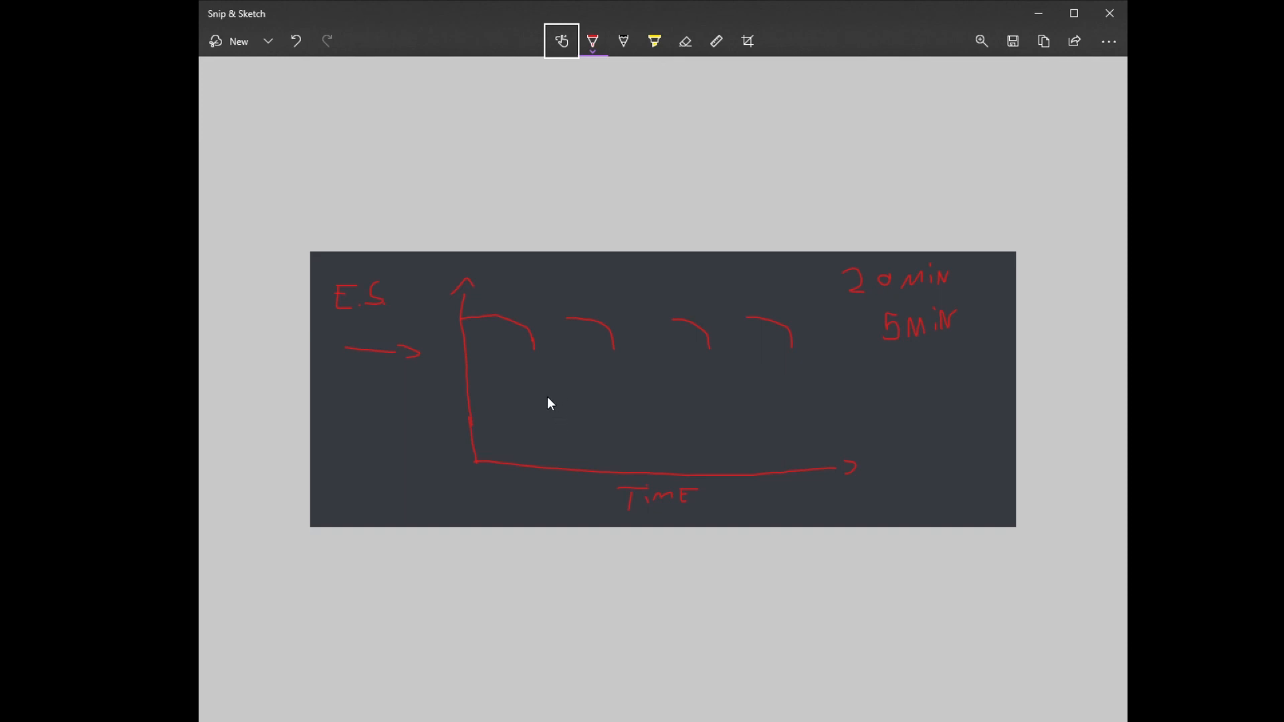
mouse_move(549, 409)
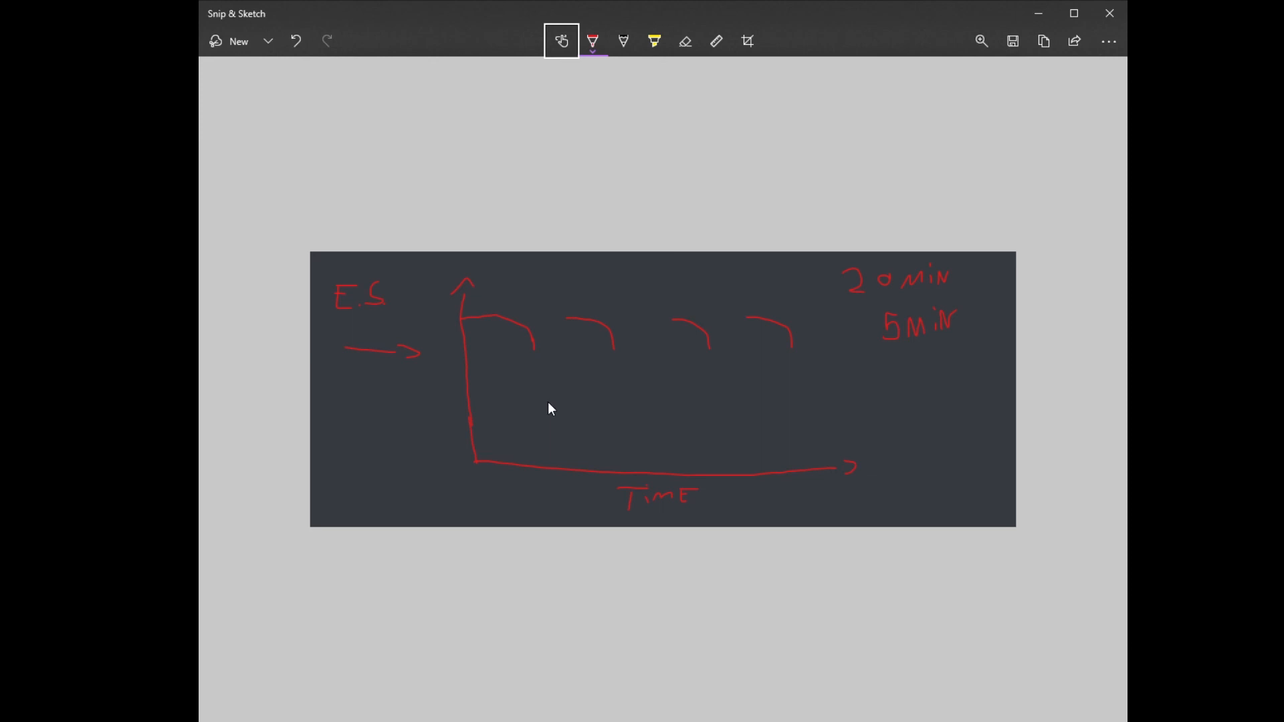
mouse_move(614, 396)
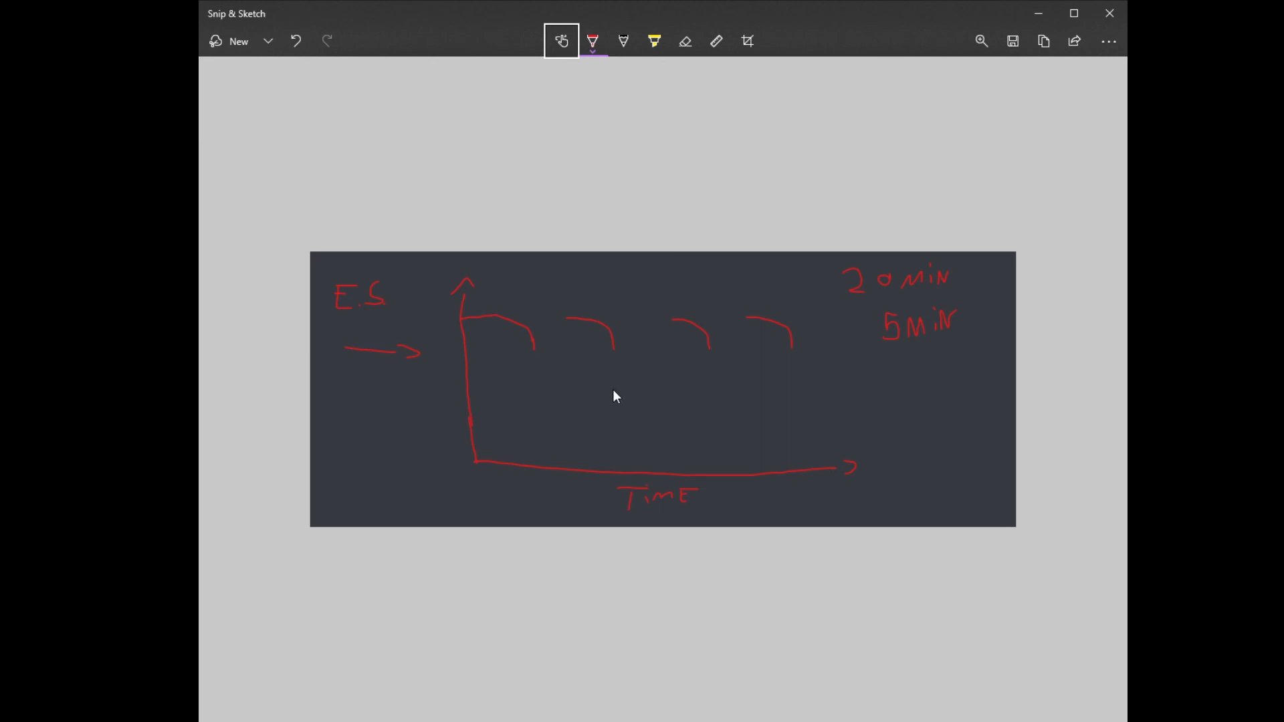
mouse_move(446, 393)
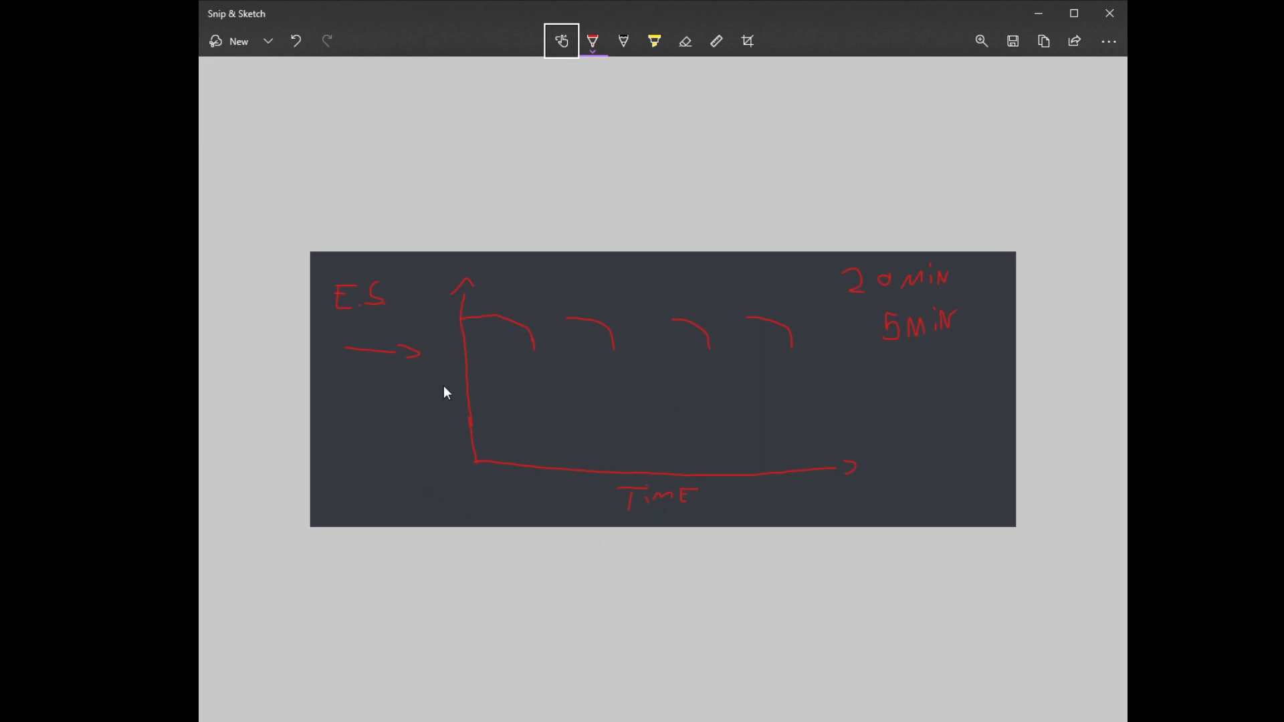